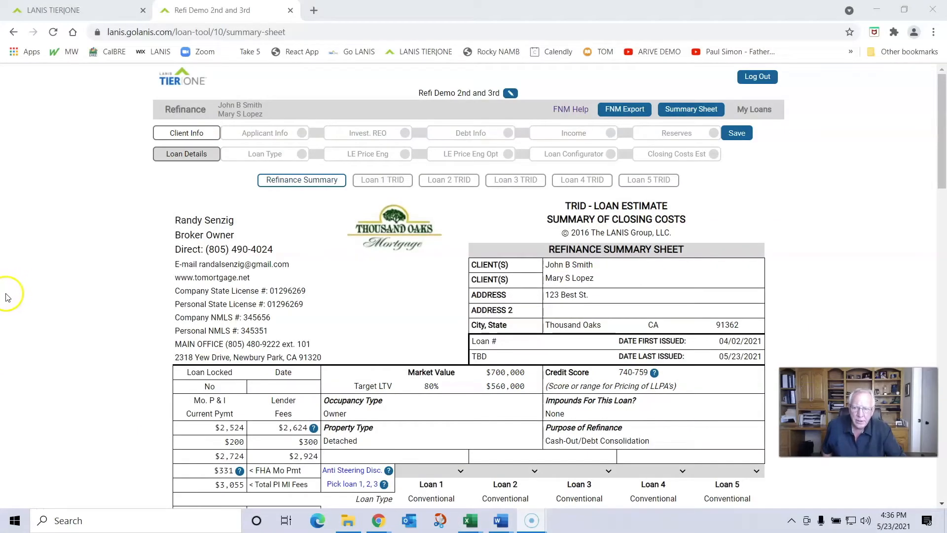
mouse_move(65, 284)
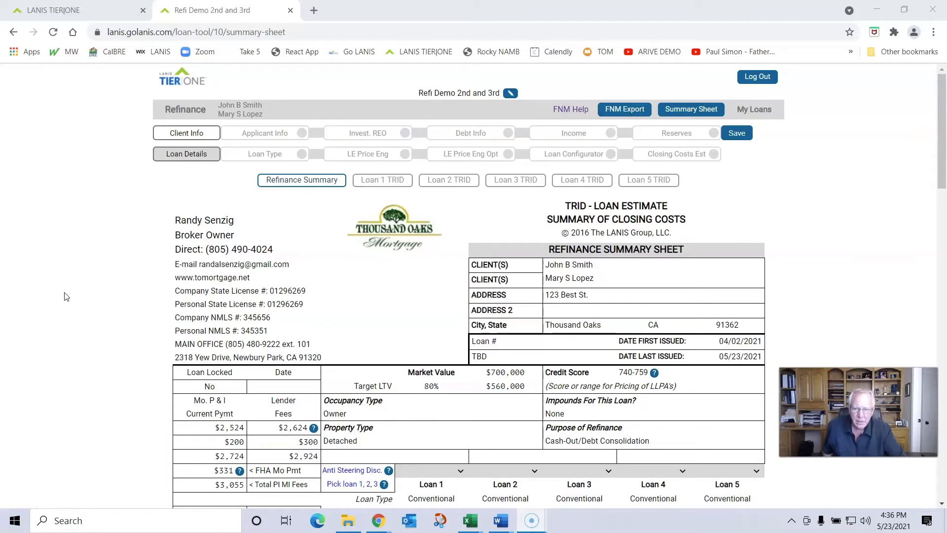
mouse_move(138, 216)
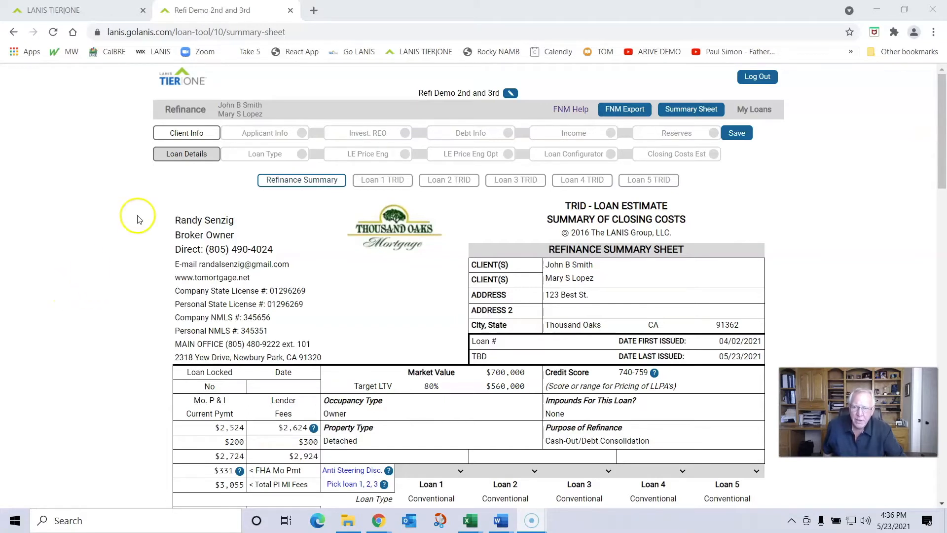
mouse_move(173, 268)
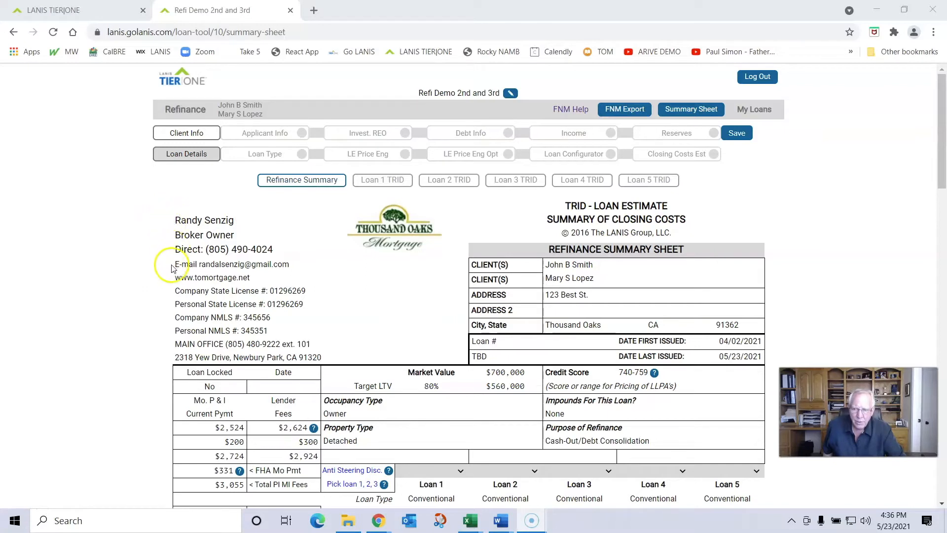
mouse_move(168, 353)
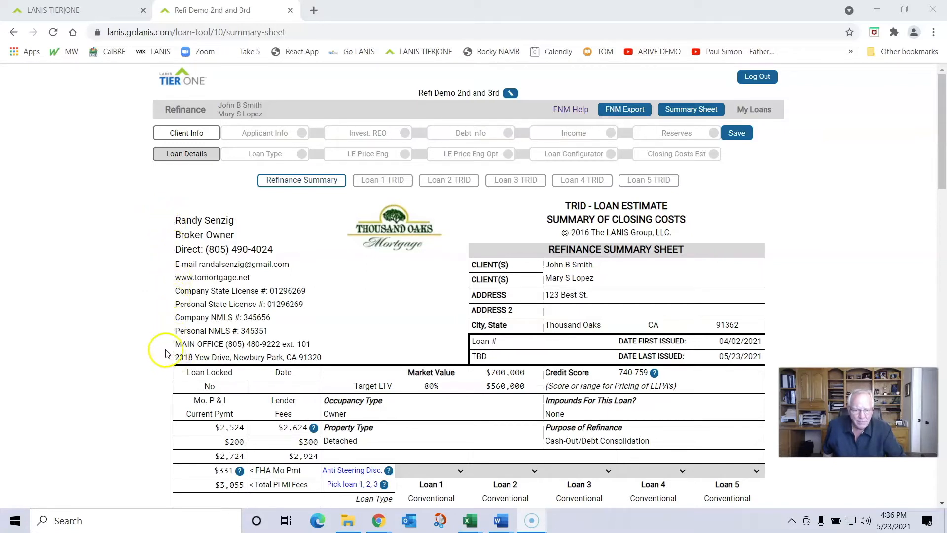
mouse_move(353, 270)
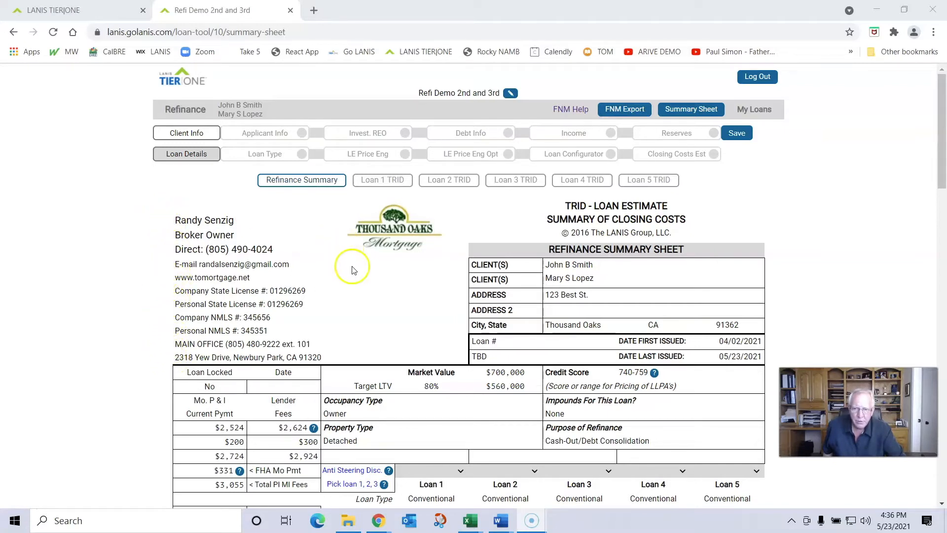
mouse_move(393, 284)
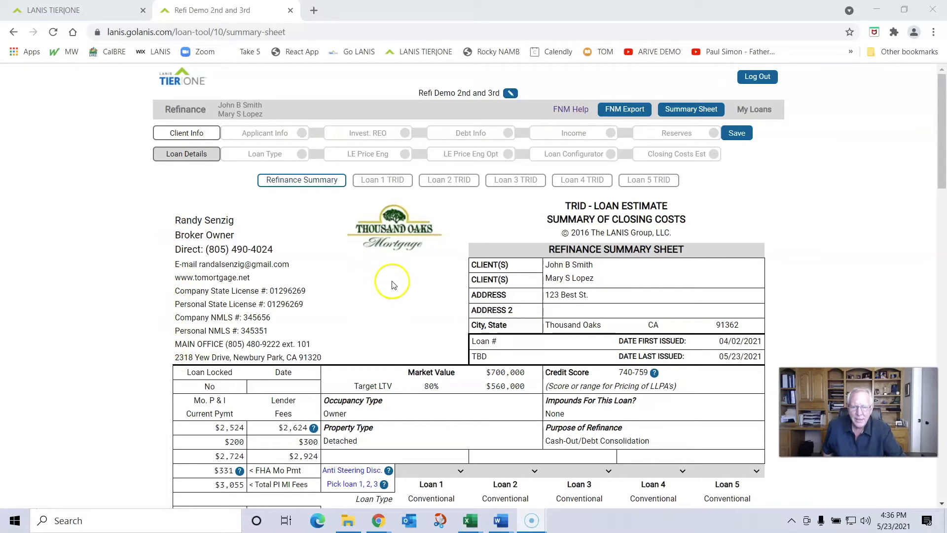
mouse_move(398, 259)
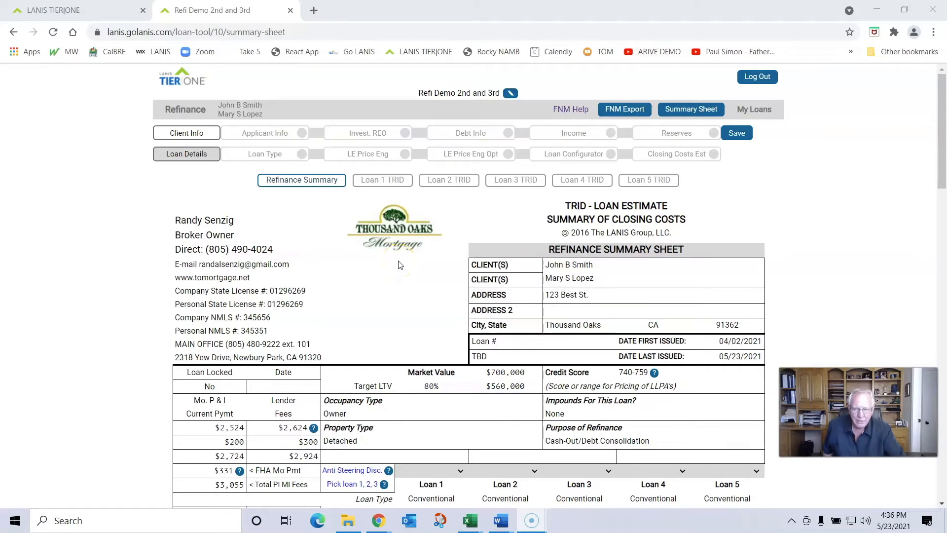
Scroll the summary sheet down to the Calculating Cash to Close comparison for Loans 1-5.
scroll(down, 3)
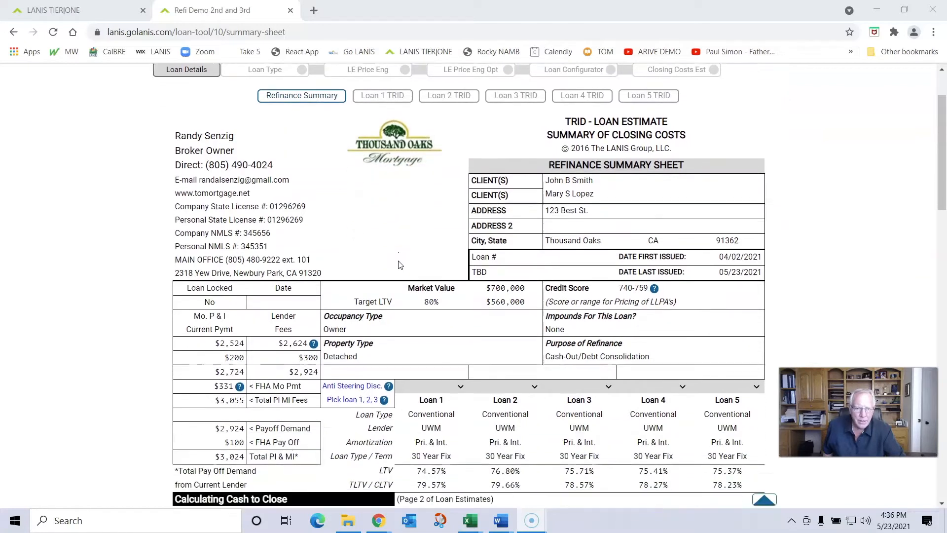
scroll(down, 3)
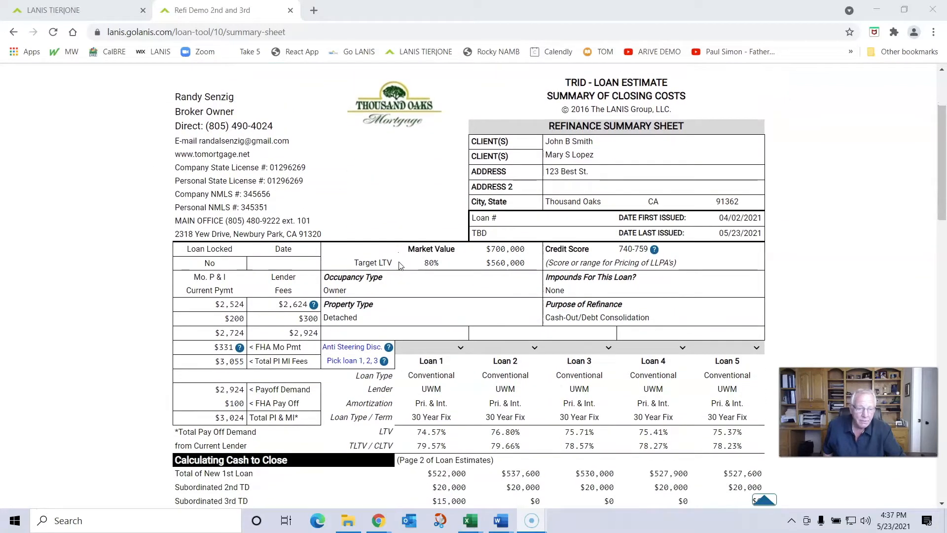
mouse_move(808, 236)
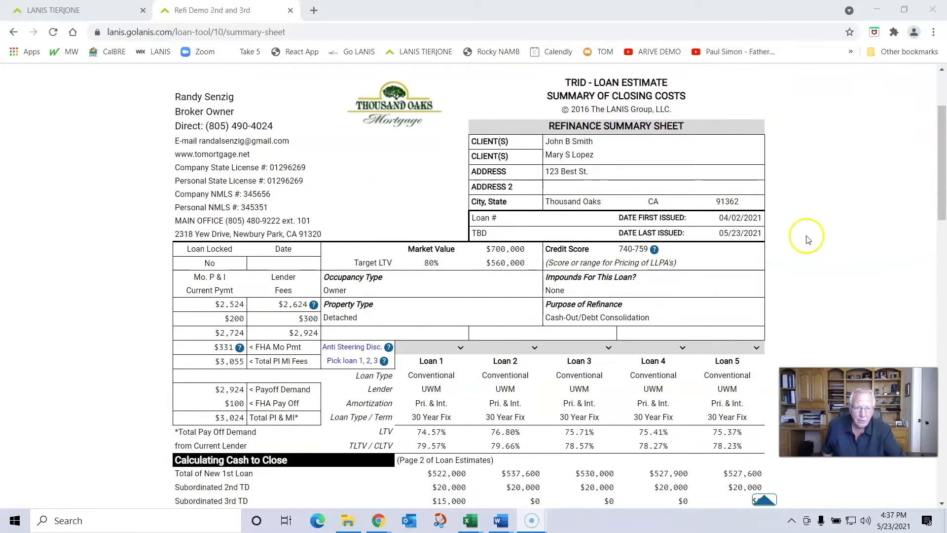
scroll(down, 3)
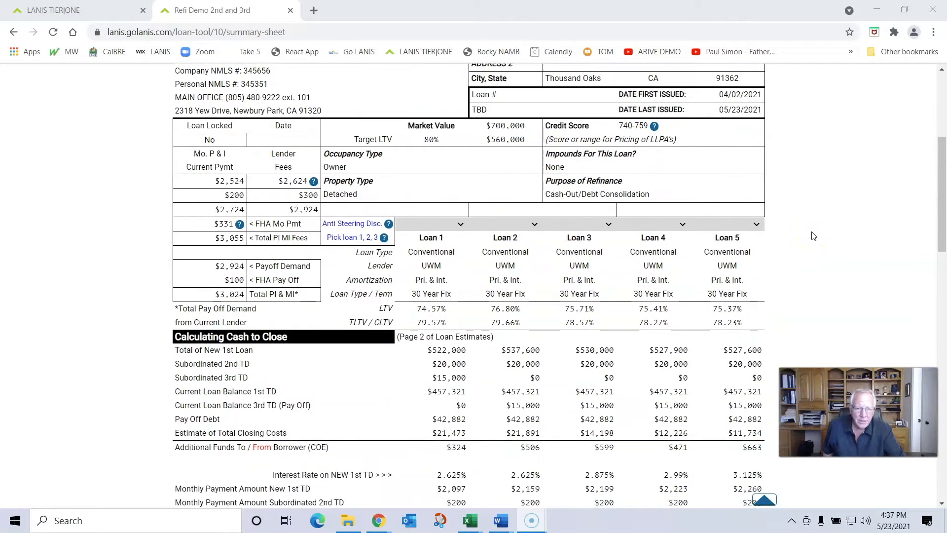
scroll(down, 3)
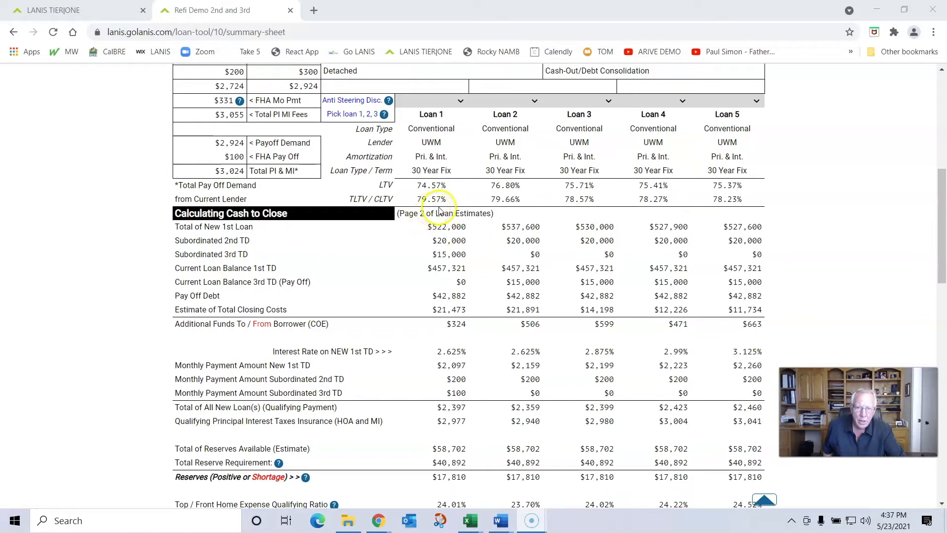
mouse_move(392, 260)
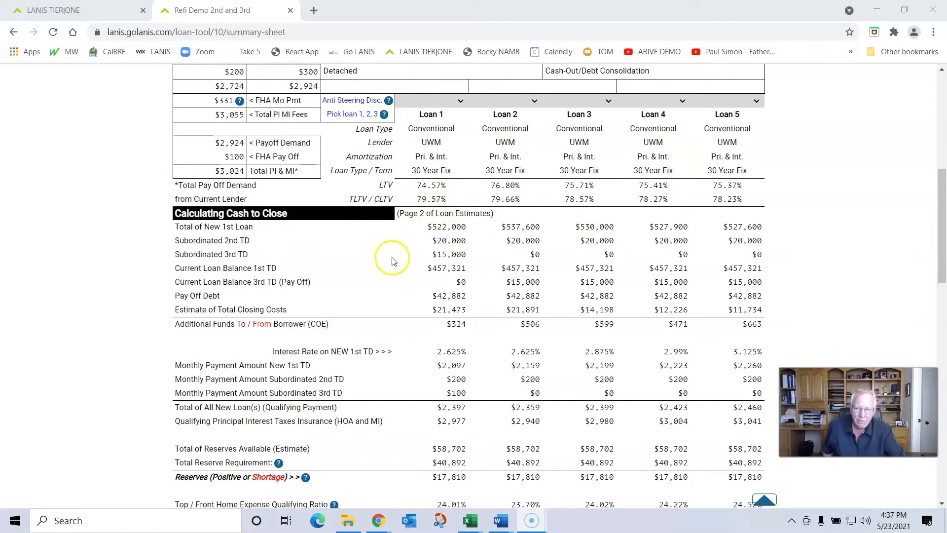
mouse_move(388, 261)
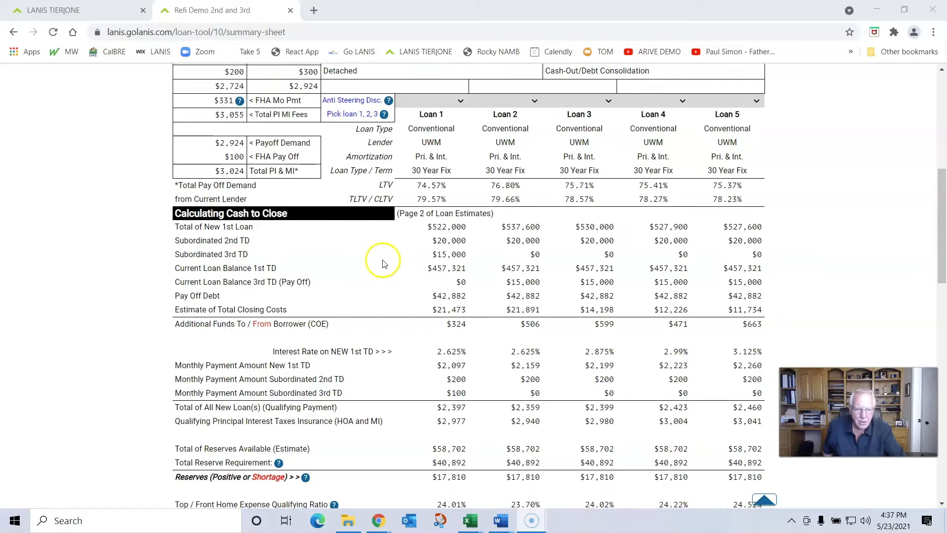
mouse_move(379, 260)
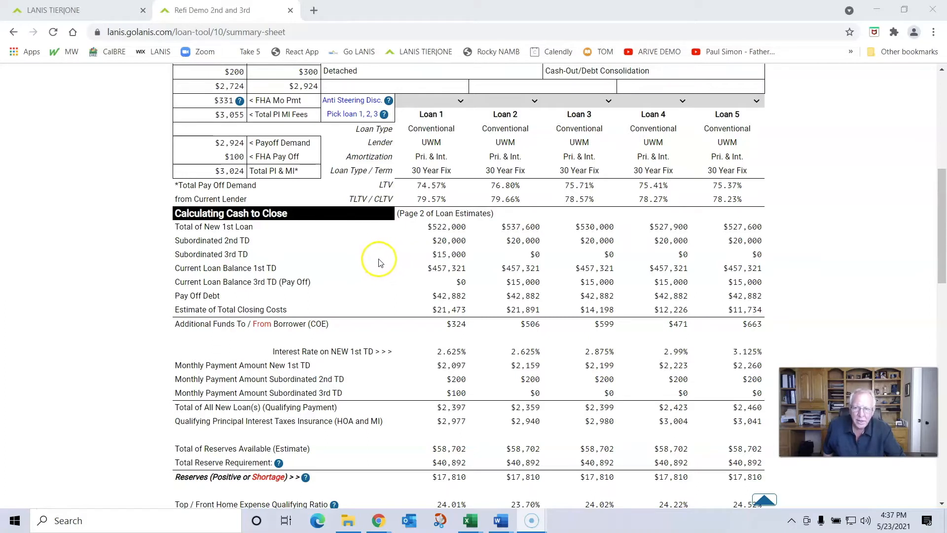
mouse_move(364, 261)
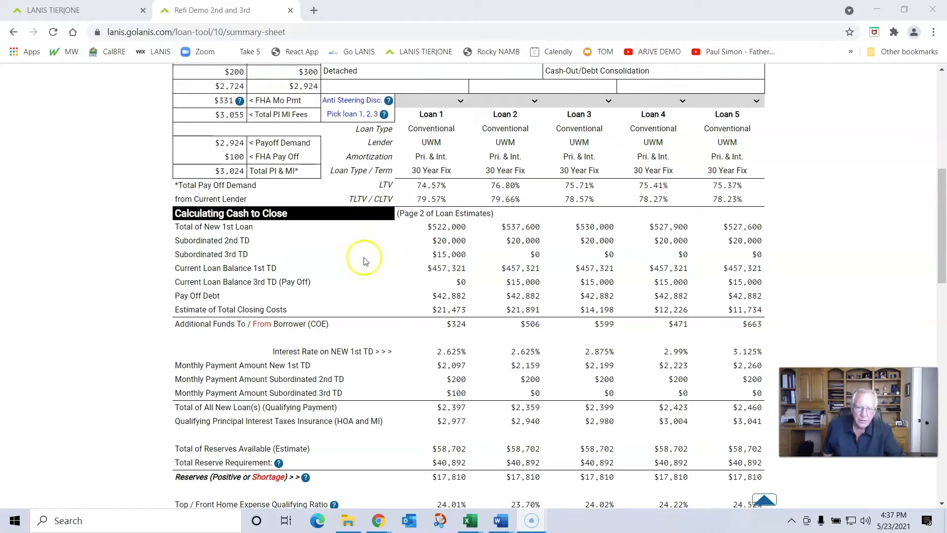
mouse_move(359, 263)
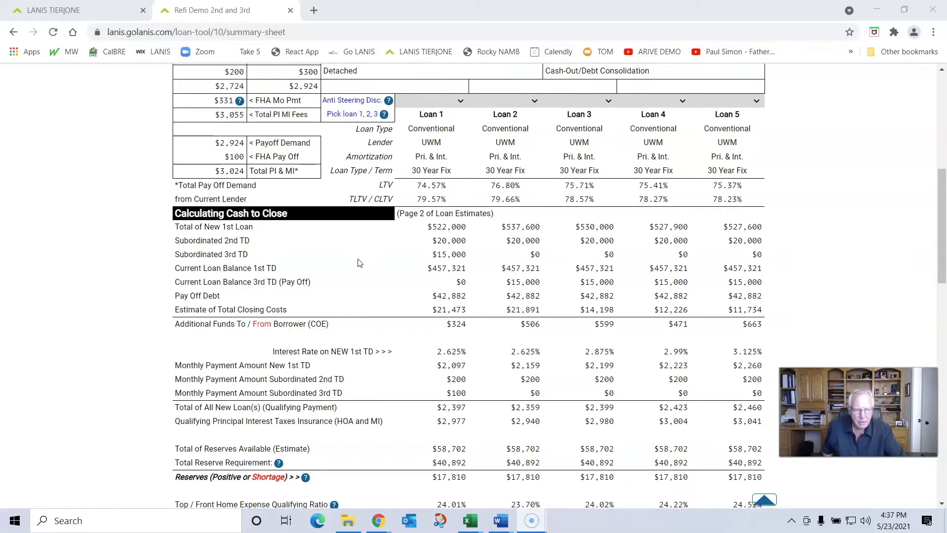
mouse_move(362, 263)
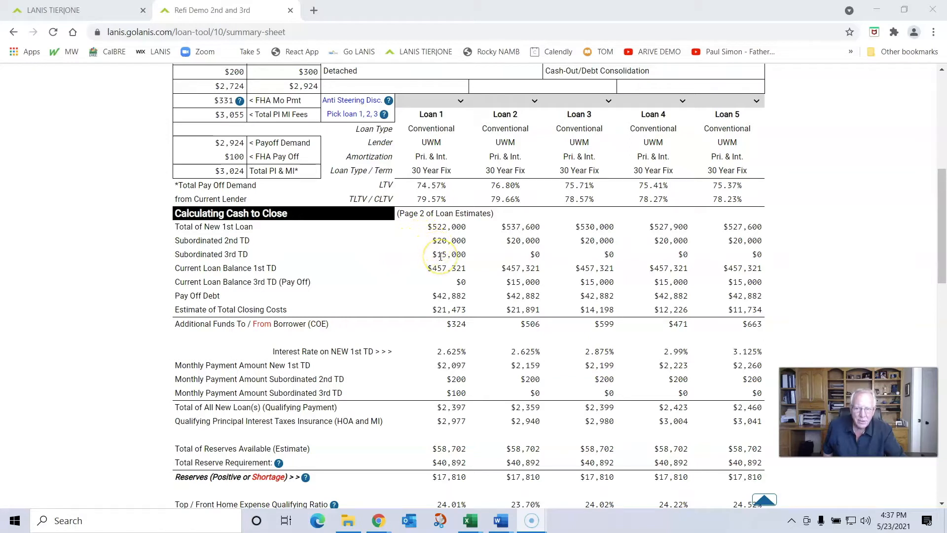
mouse_move(523, 241)
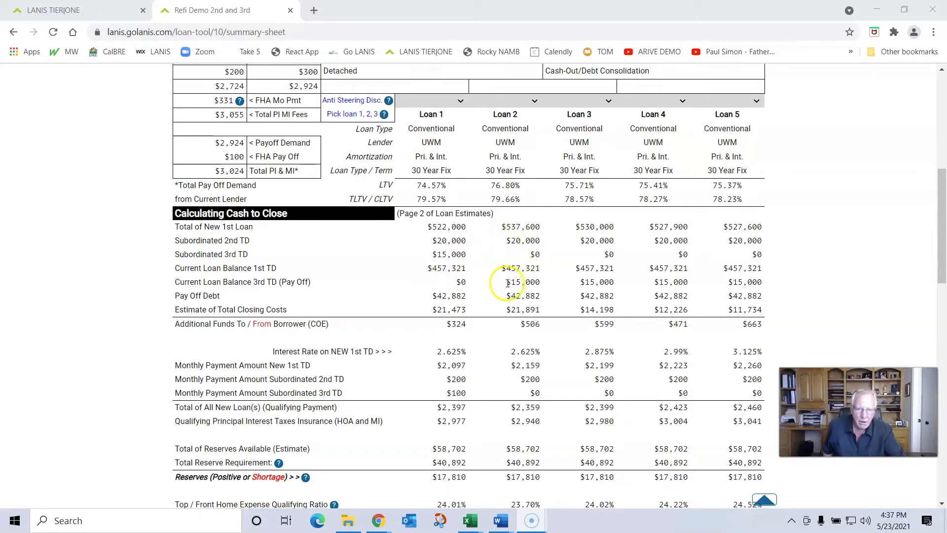
double_click(520, 282)
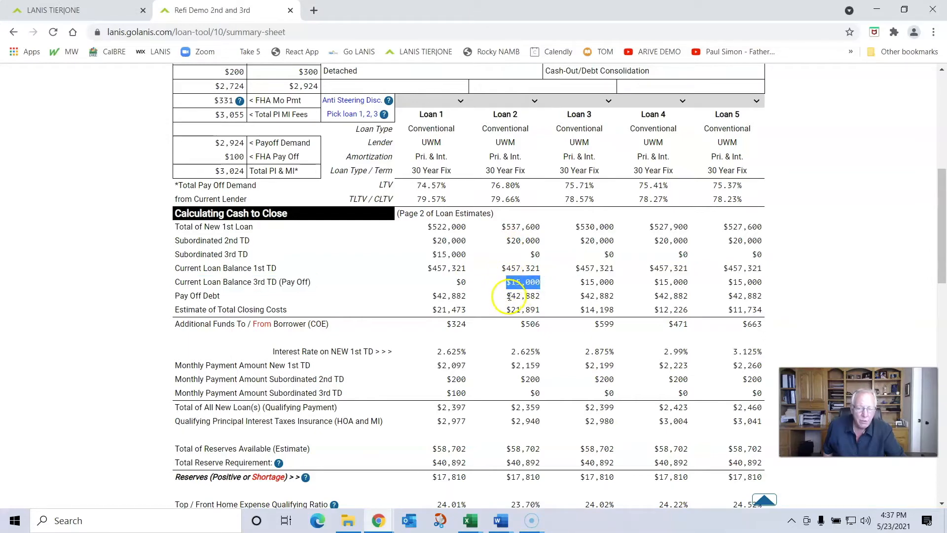
scroll(down, 3)
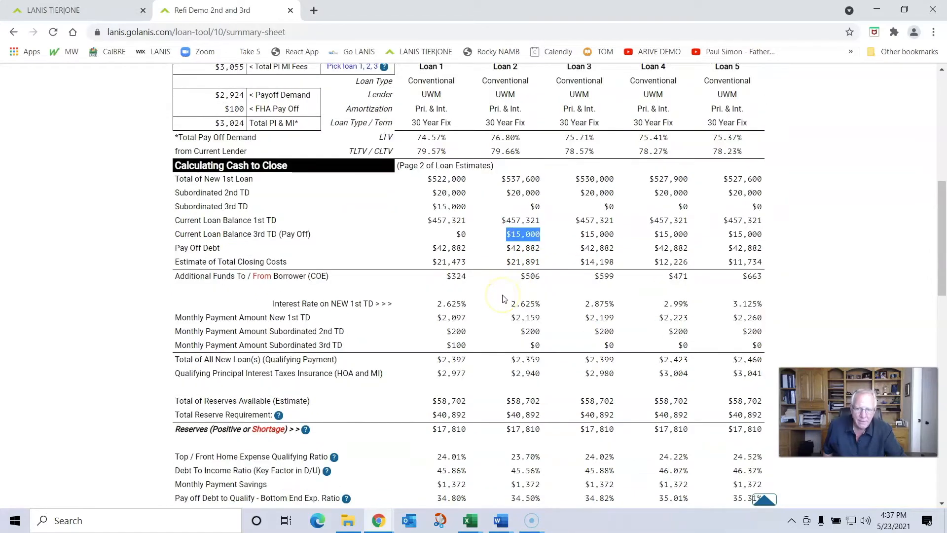
scroll(down, 3)
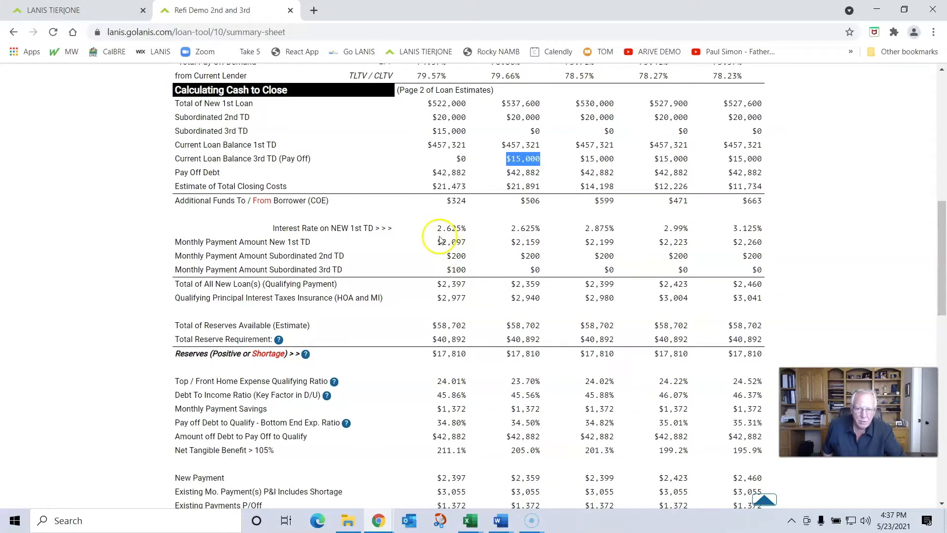
mouse_move(543, 241)
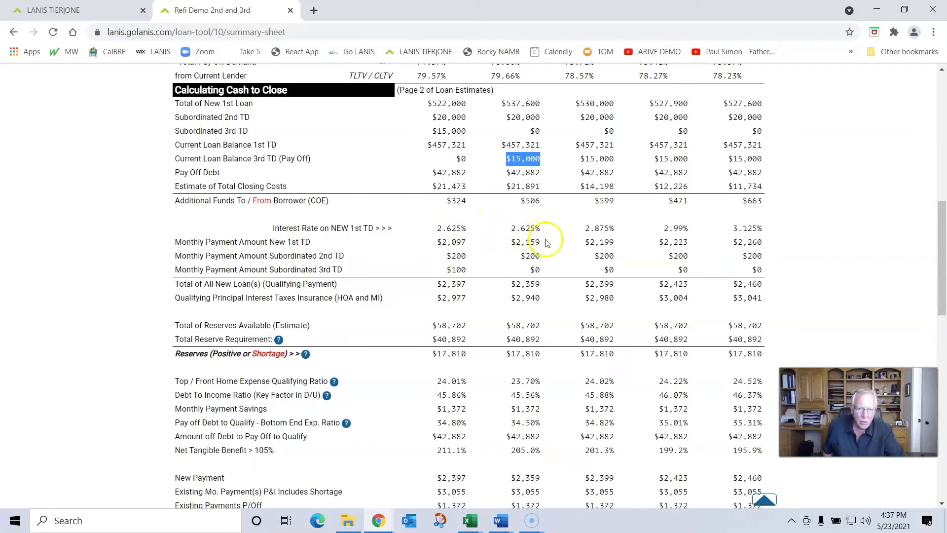
mouse_move(544, 279)
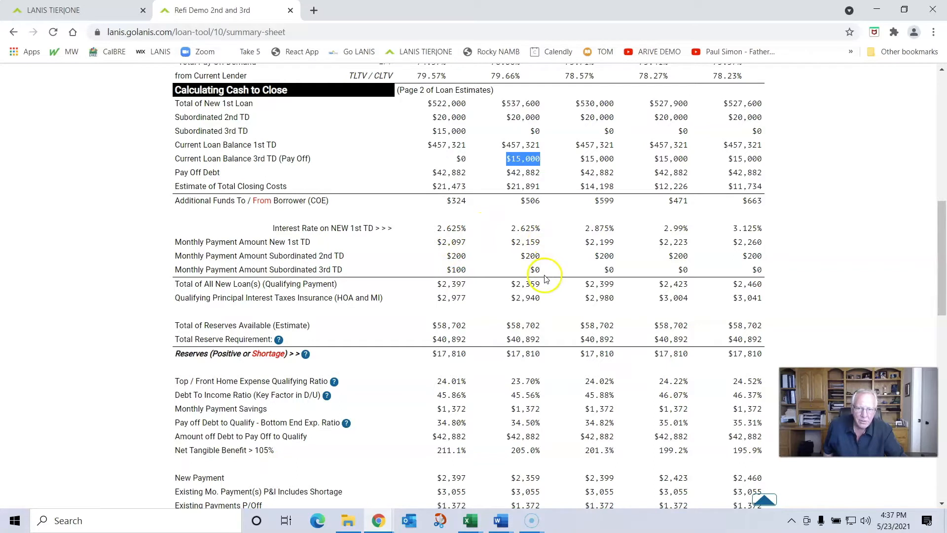
mouse_move(546, 293)
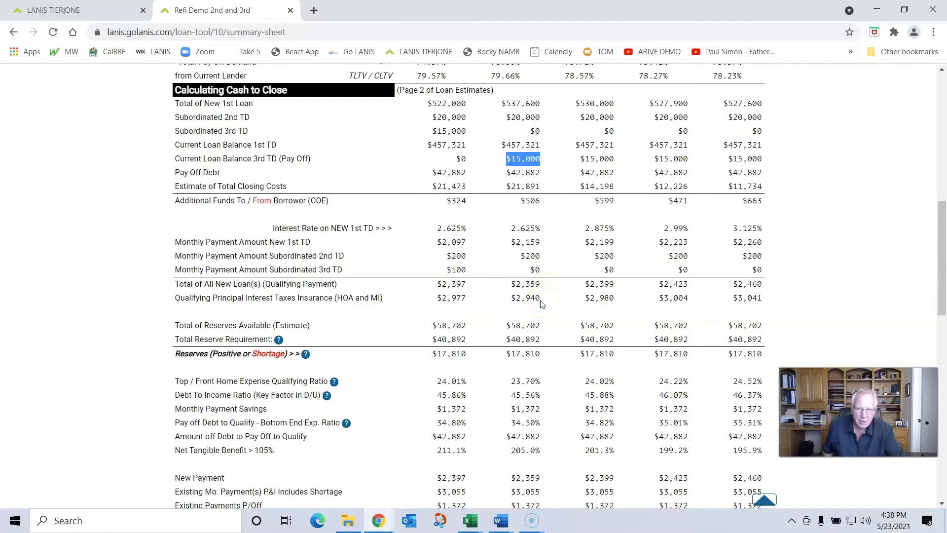
scroll(down, 3)
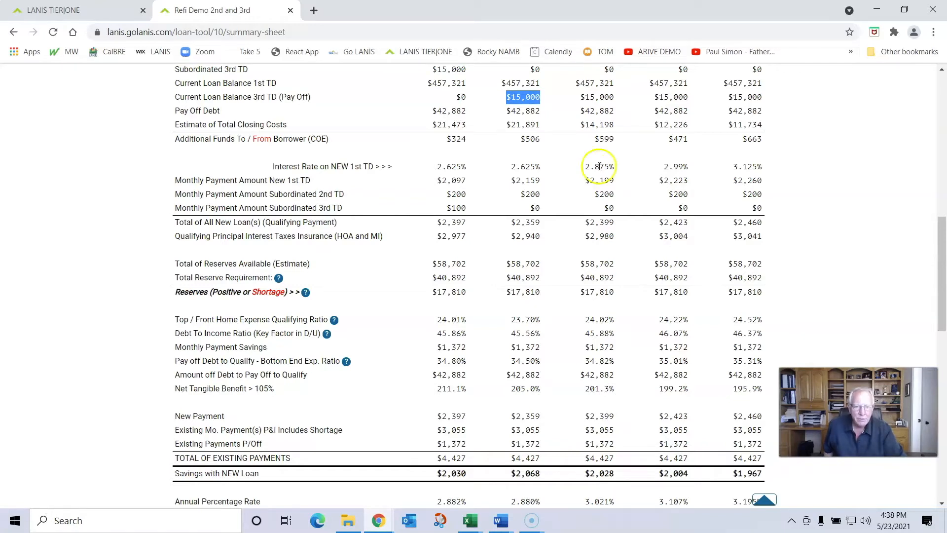
scroll(down, 3)
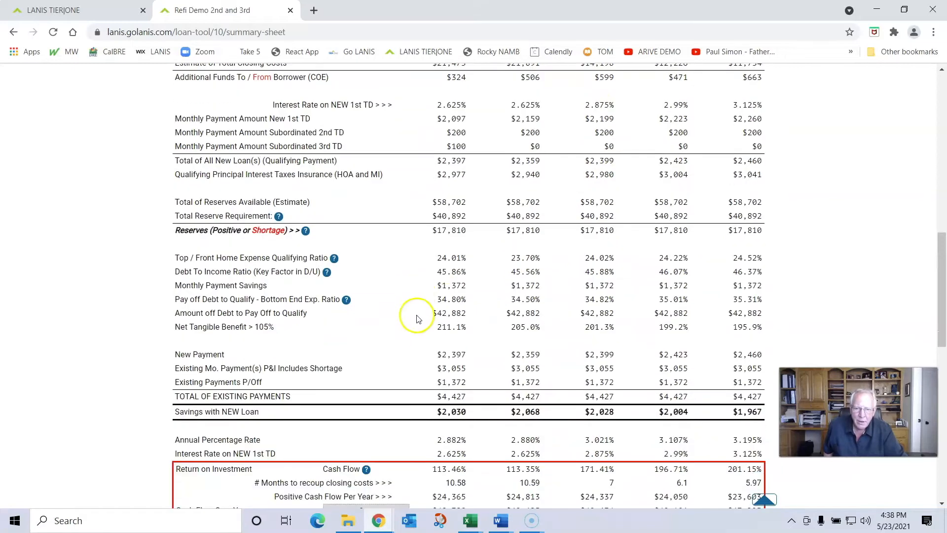
mouse_move(441, 272)
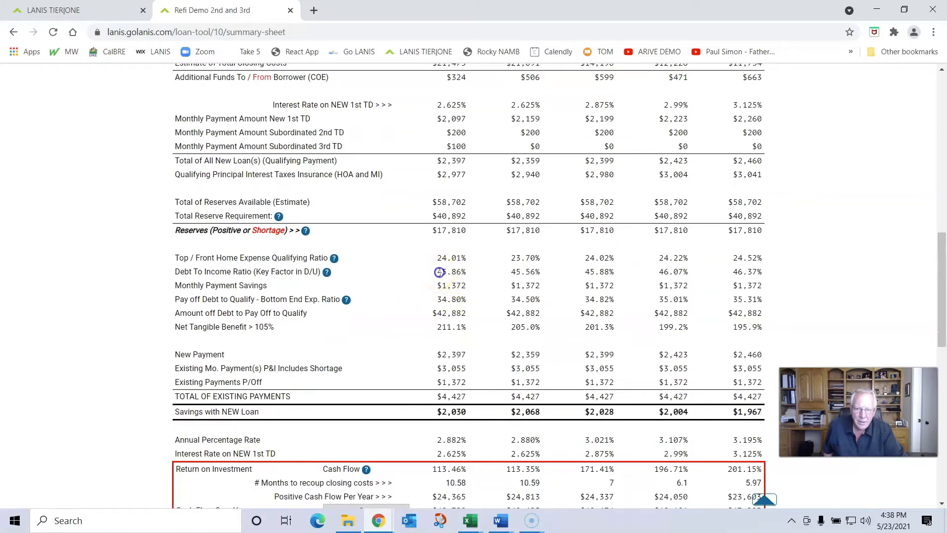
double_click(451, 271)
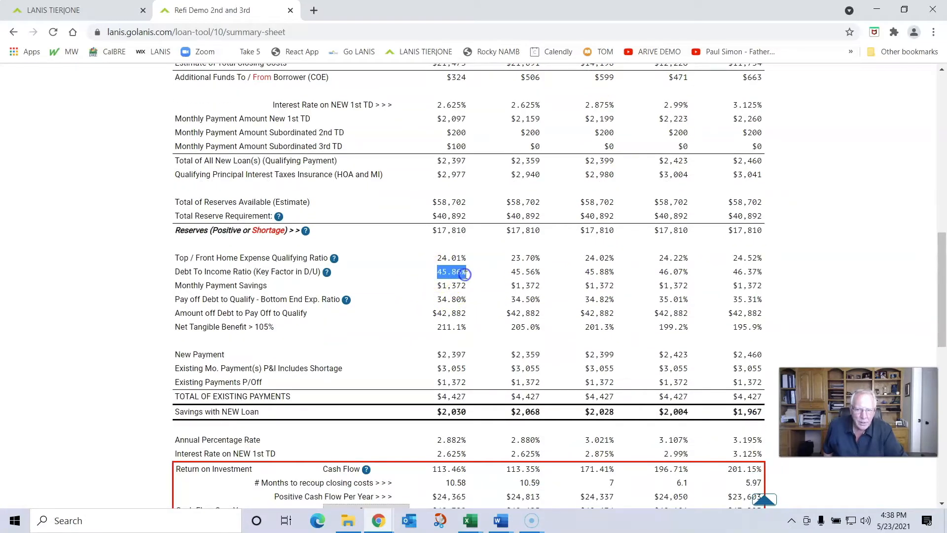
mouse_move(489, 281)
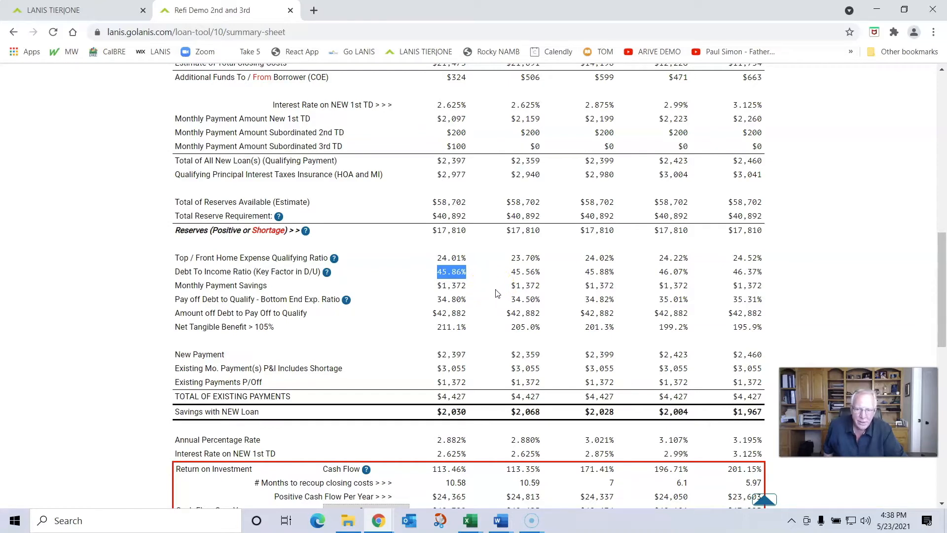
mouse_move(467, 296)
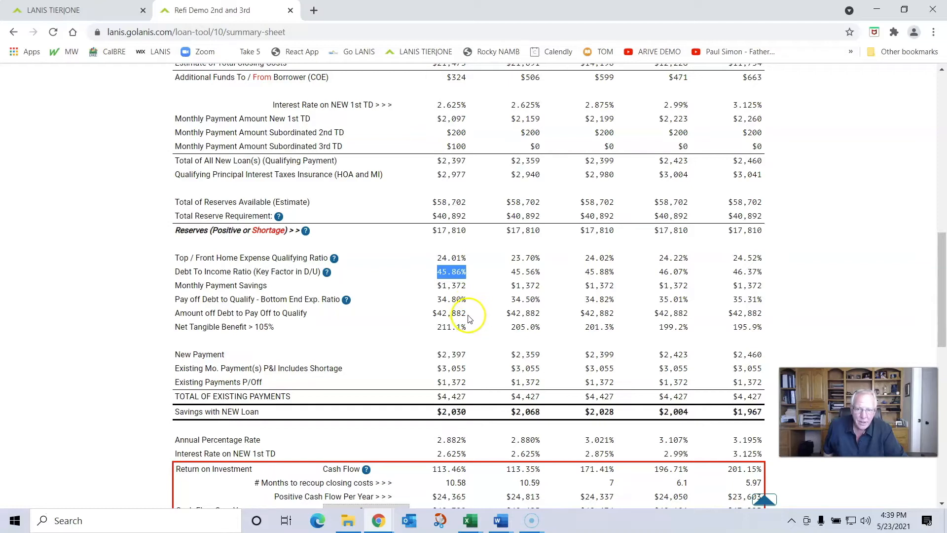
mouse_move(294, 335)
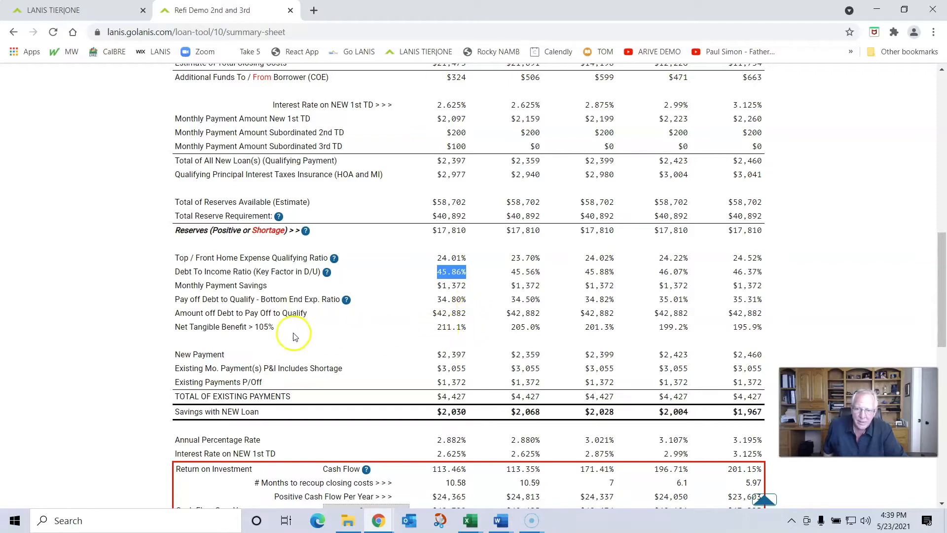
mouse_move(267, 335)
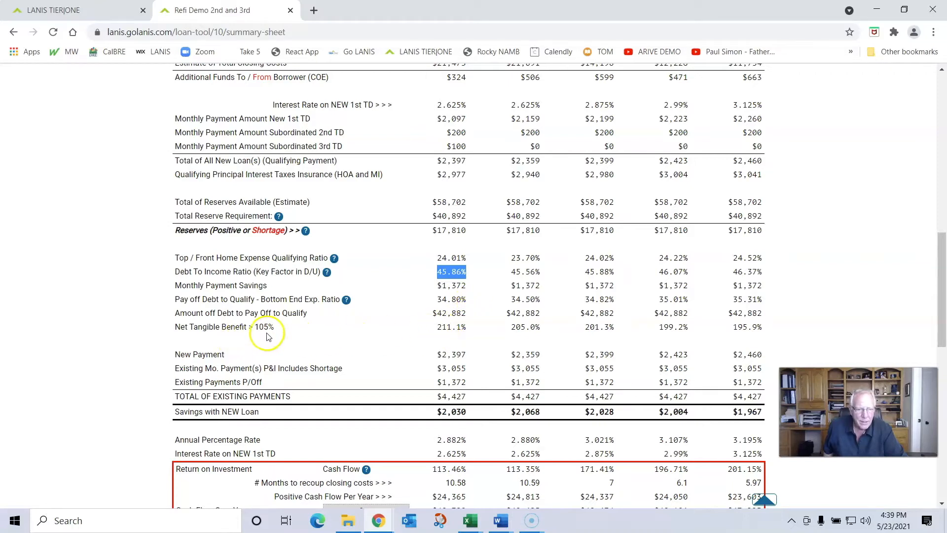
mouse_move(281, 335)
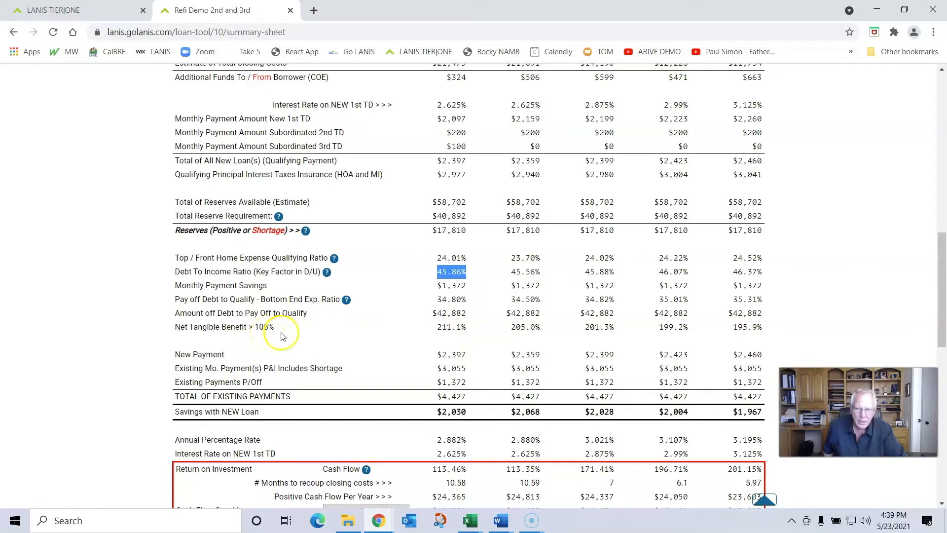
mouse_move(439, 327)
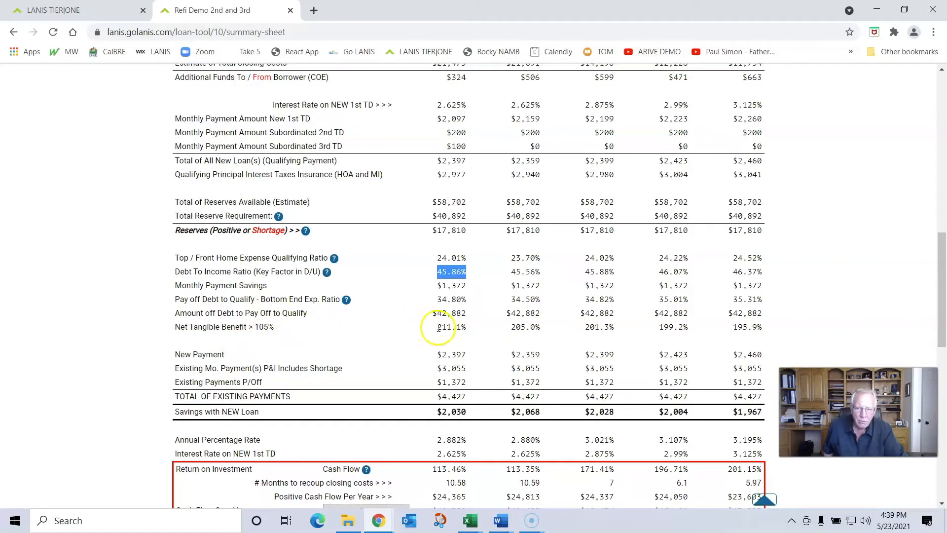
click(450, 327)
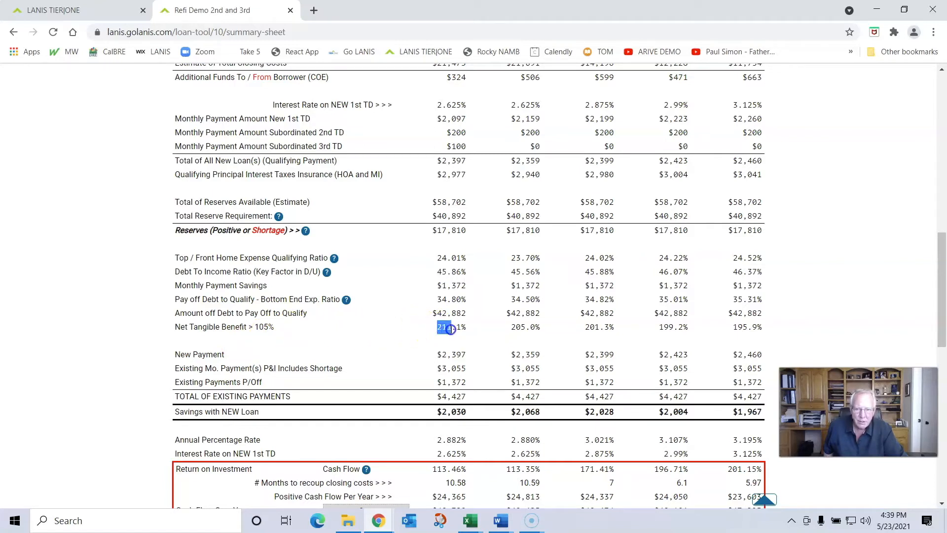
mouse_move(505, 333)
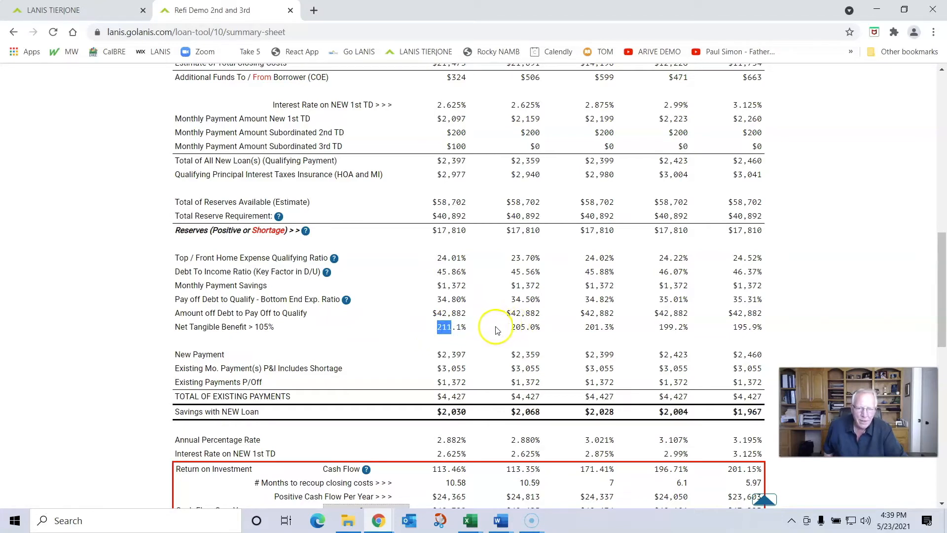
mouse_move(263, 338)
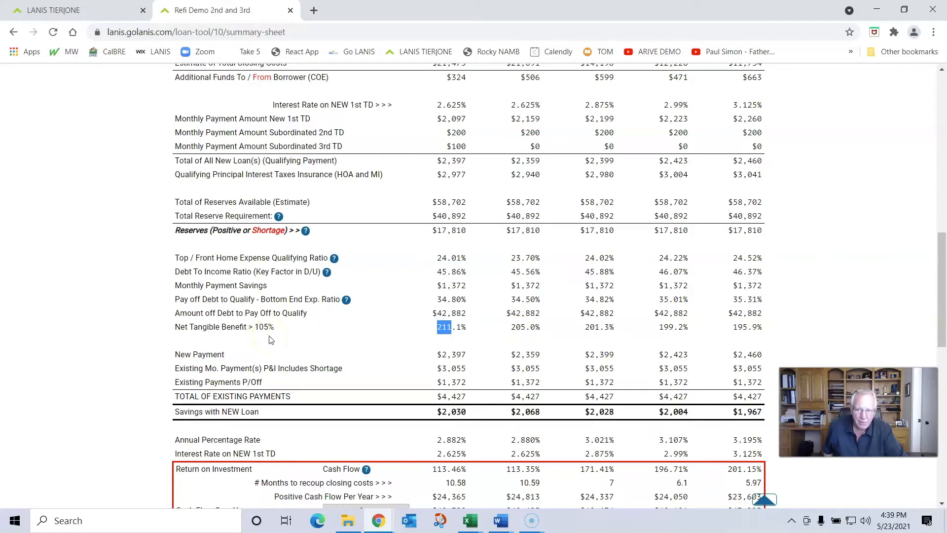
scroll(down, 3)
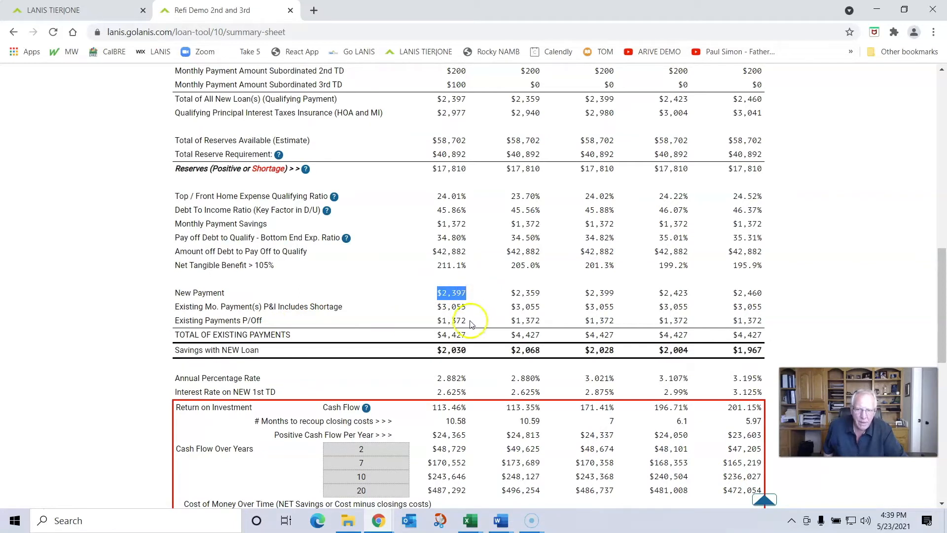
mouse_move(473, 326)
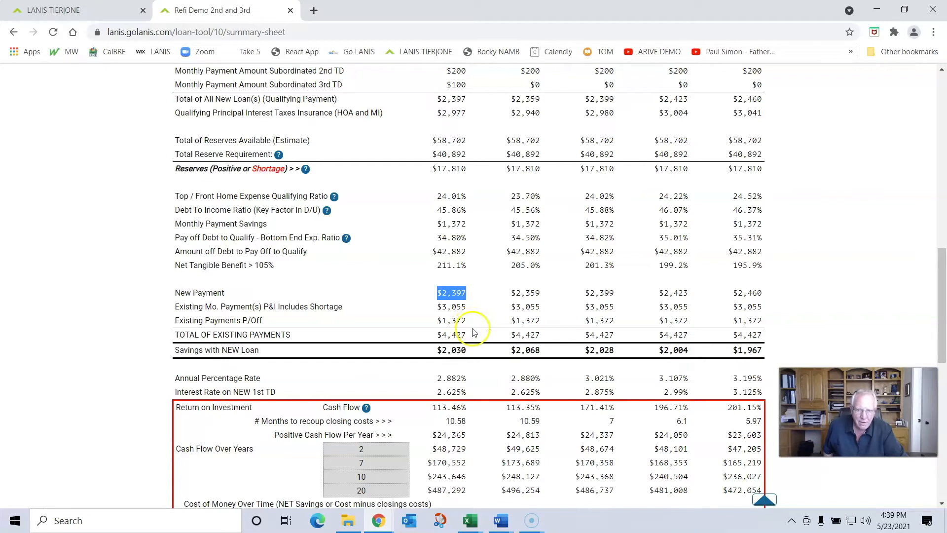
mouse_move(469, 339)
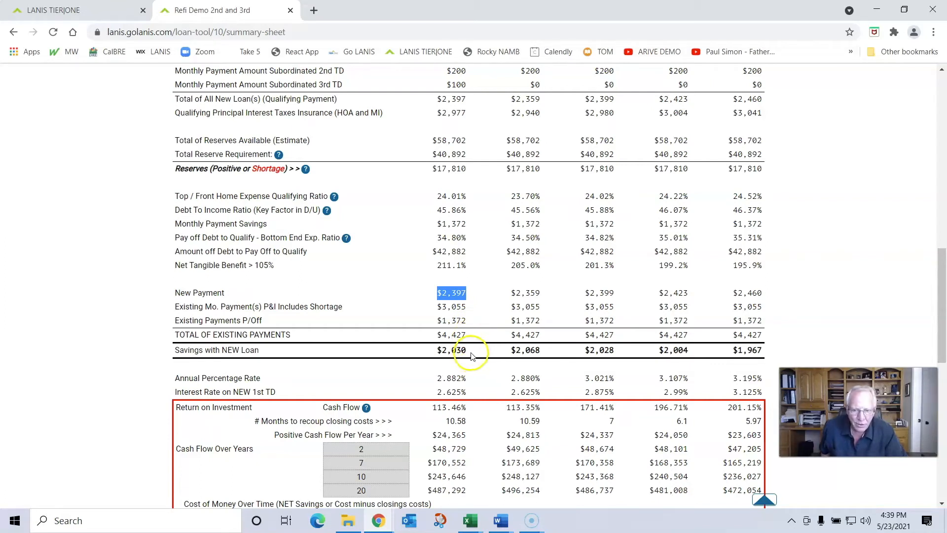
mouse_move(540, 362)
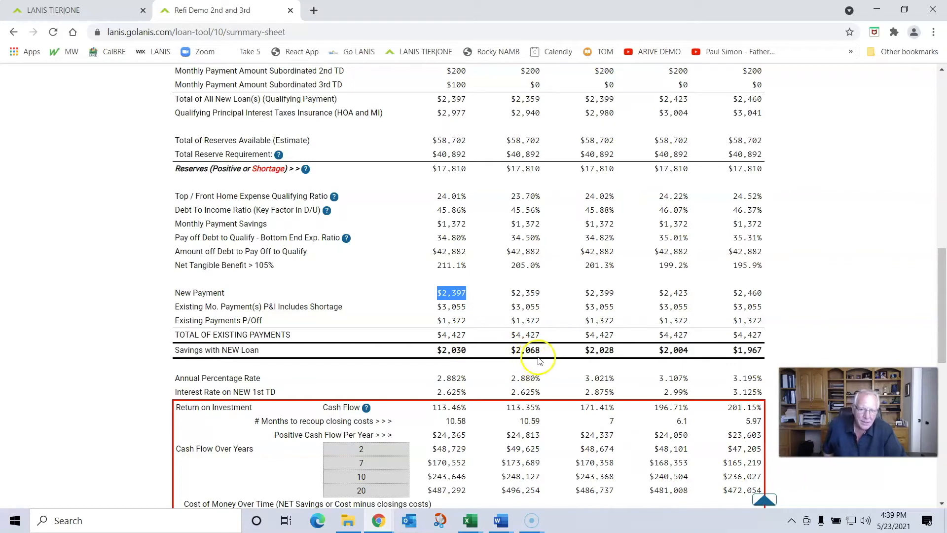
scroll(down, 3)
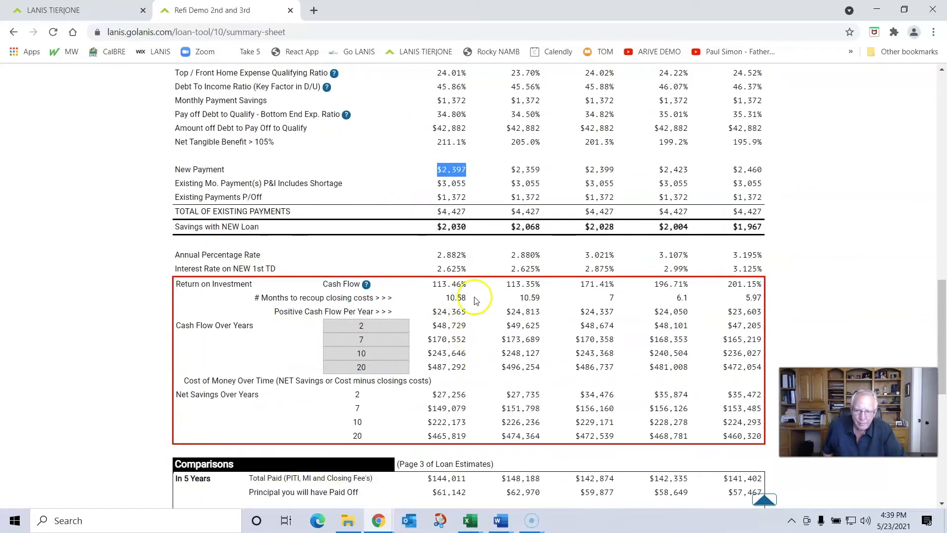
mouse_move(236, 329)
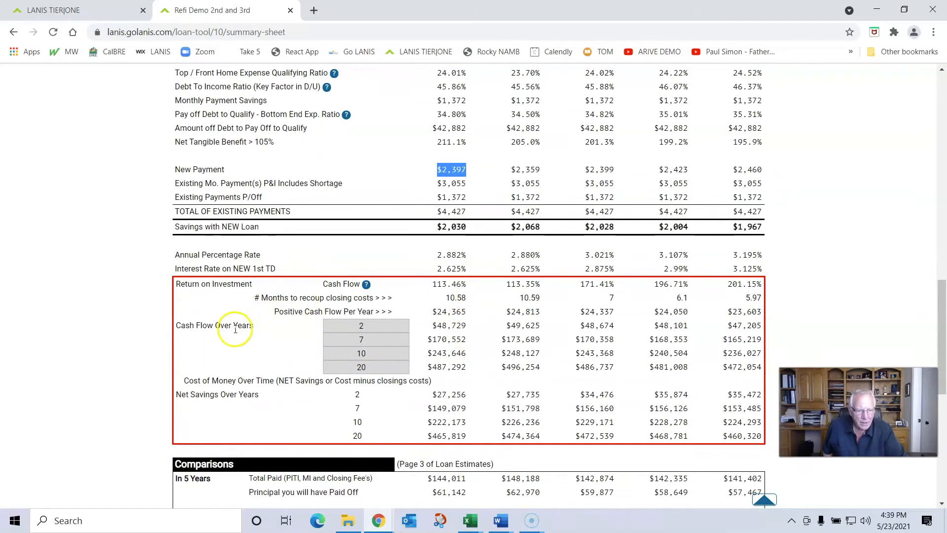
mouse_move(257, 296)
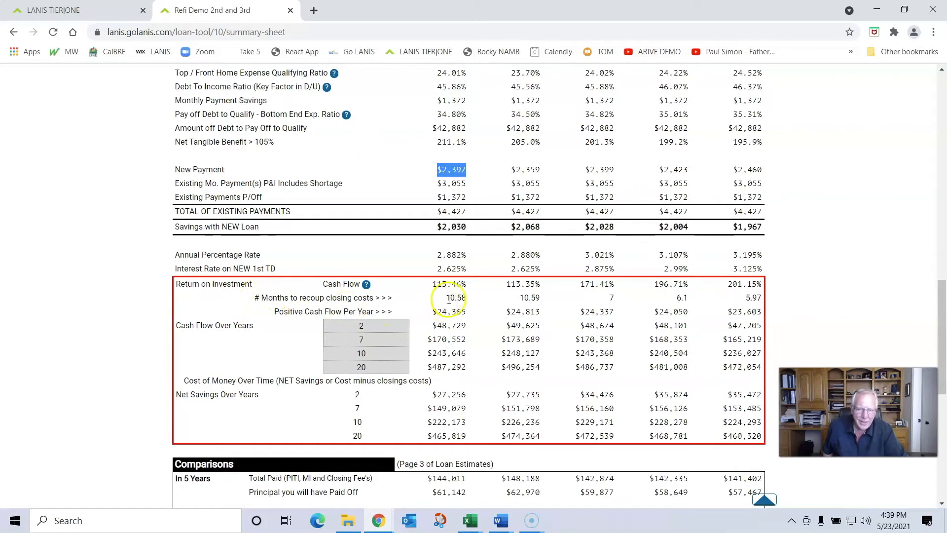
Highlight option one's 10.58 months to recoup closing costs.
click(455, 297)
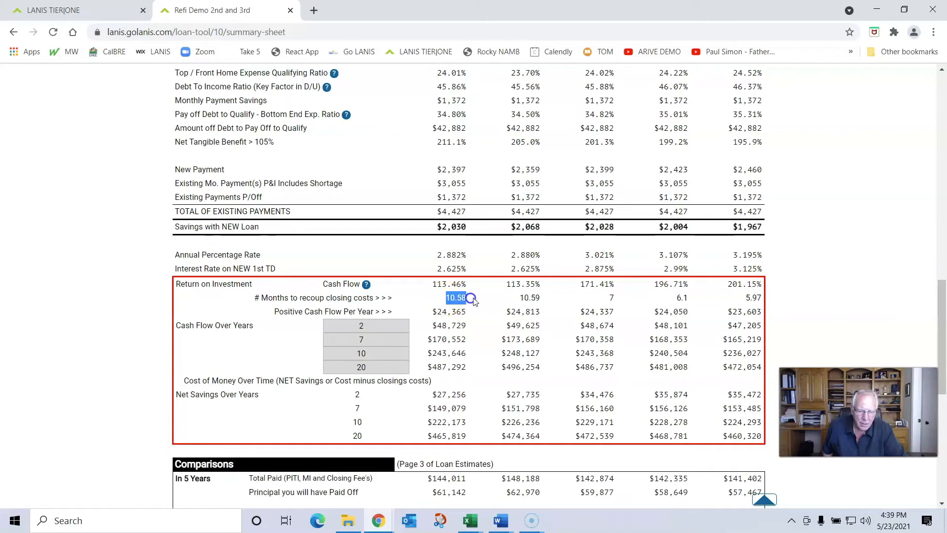
mouse_move(500, 308)
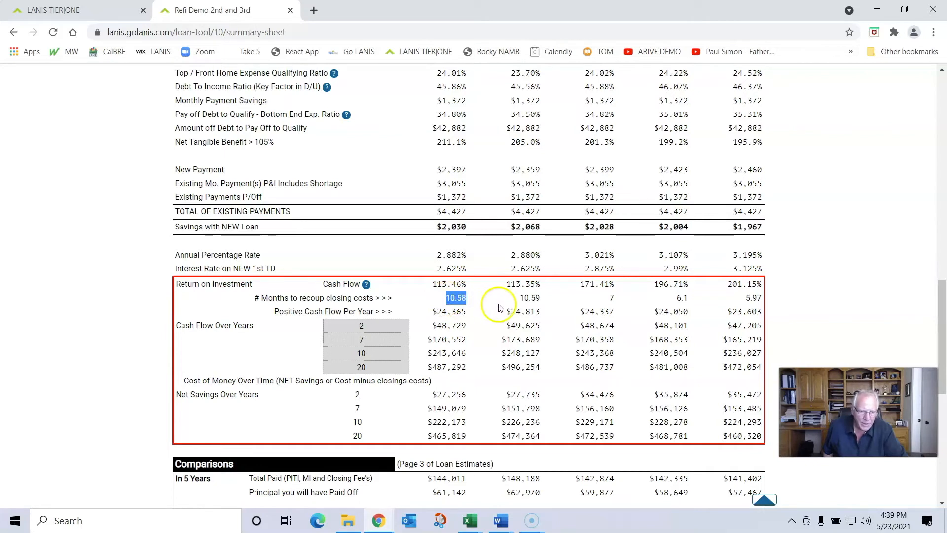
mouse_move(484, 317)
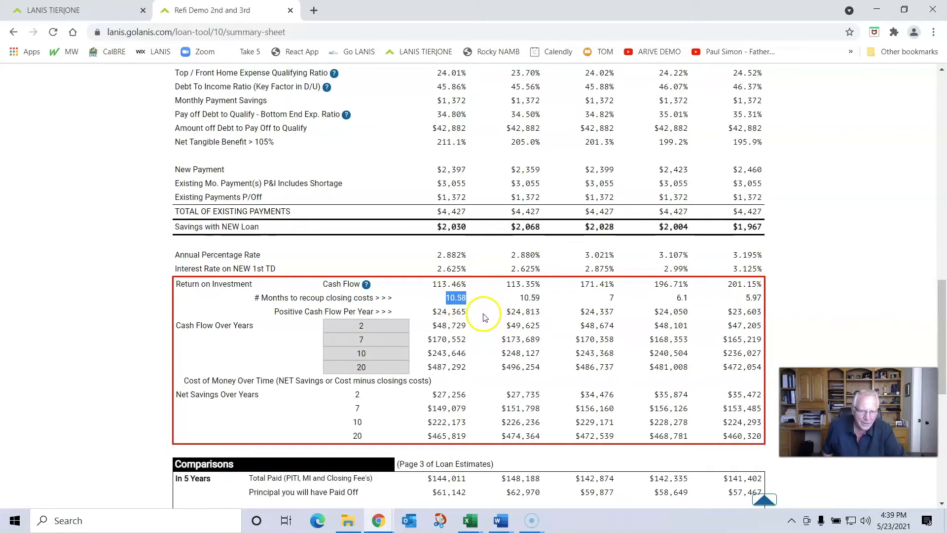
mouse_move(465, 308)
text(8)
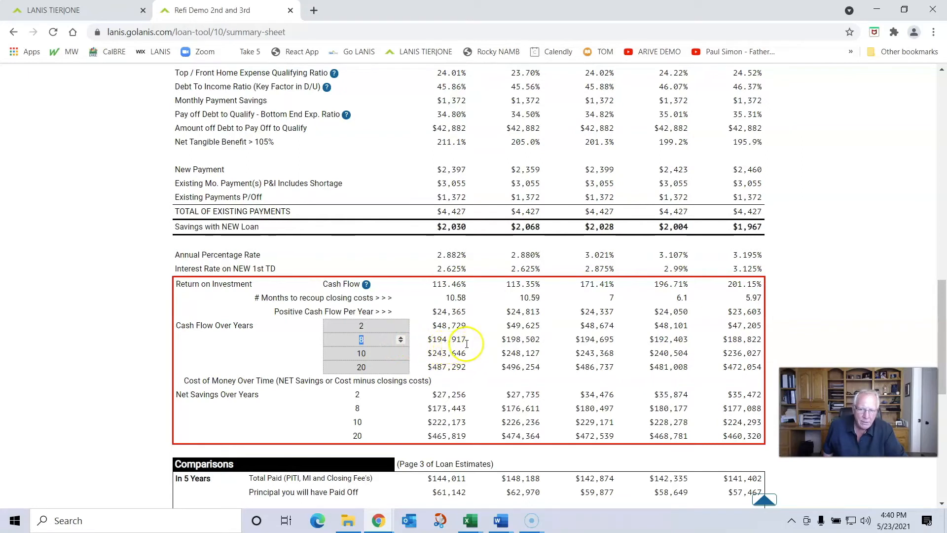
mouse_move(470, 346)
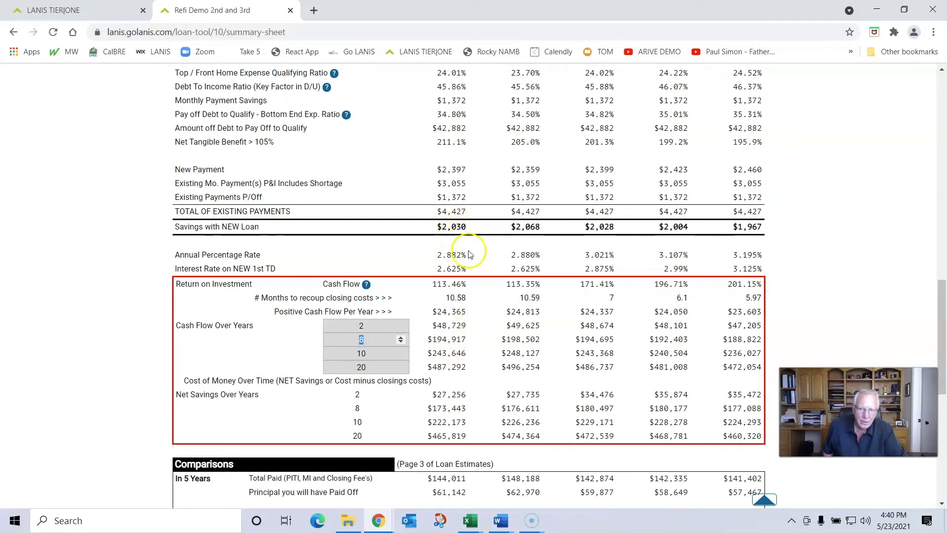
mouse_move(474, 346)
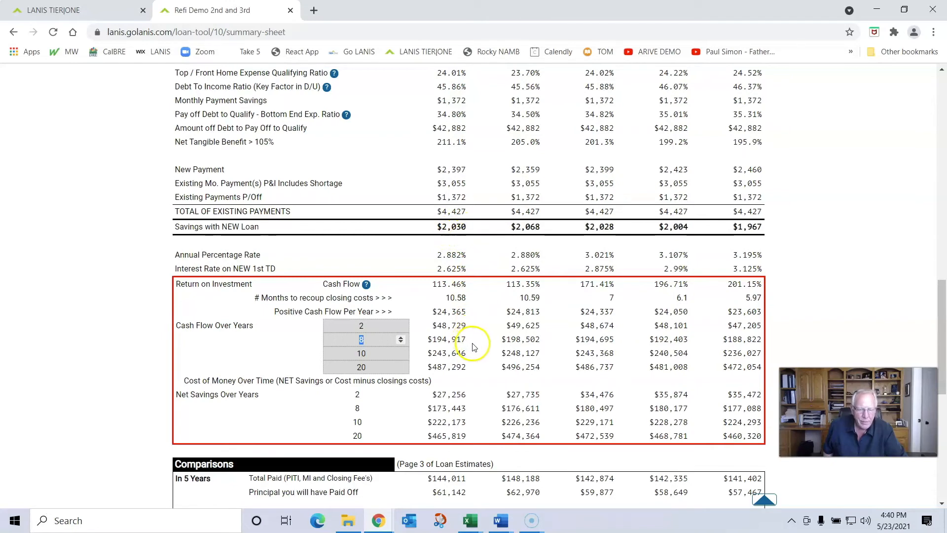
Scroll past the Net Savings Over Years rows and highlight the $229,171 ten-year net savings.
scroll(down, 3)
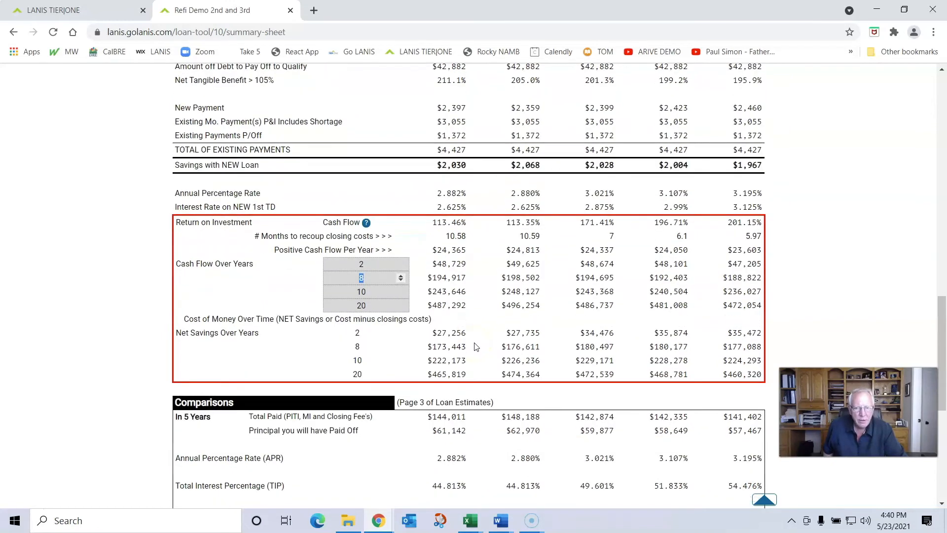
scroll(down, 3)
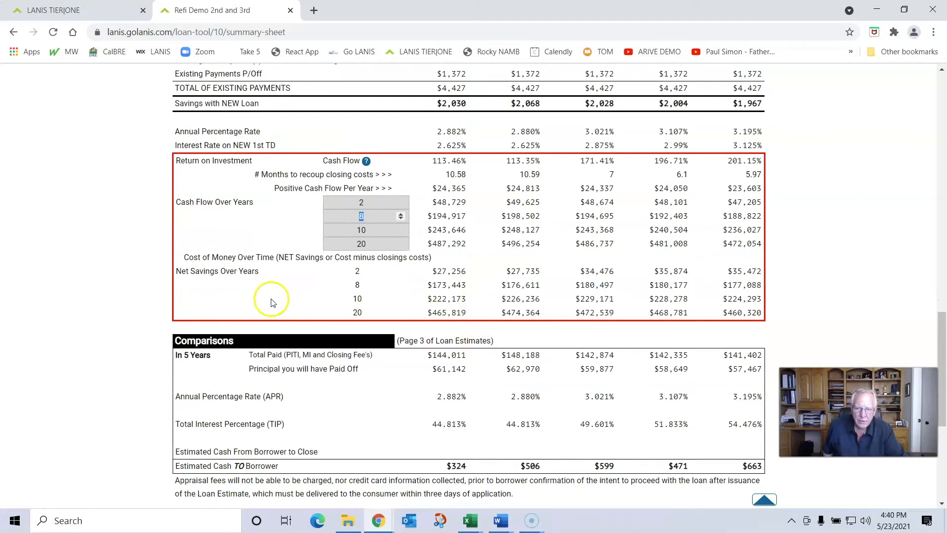
mouse_move(461, 114)
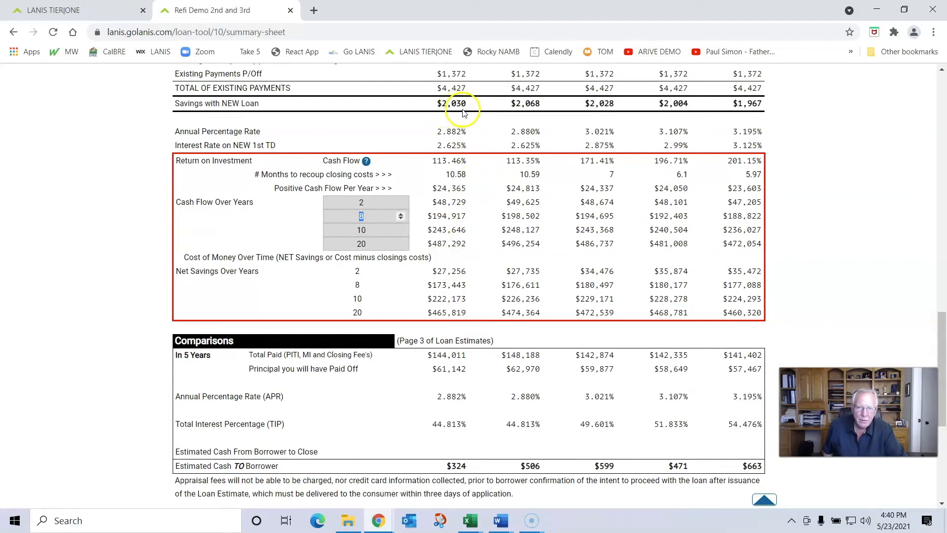
mouse_move(359, 305)
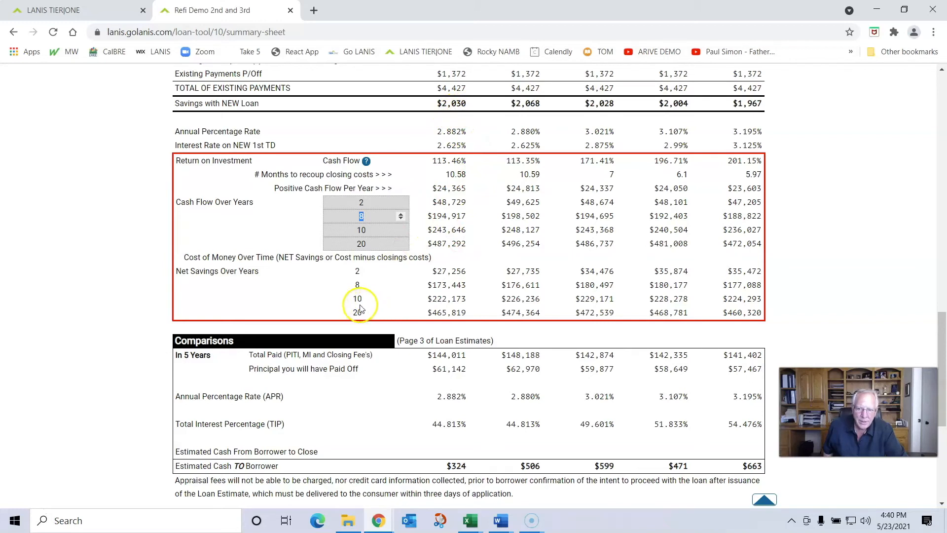
mouse_move(421, 305)
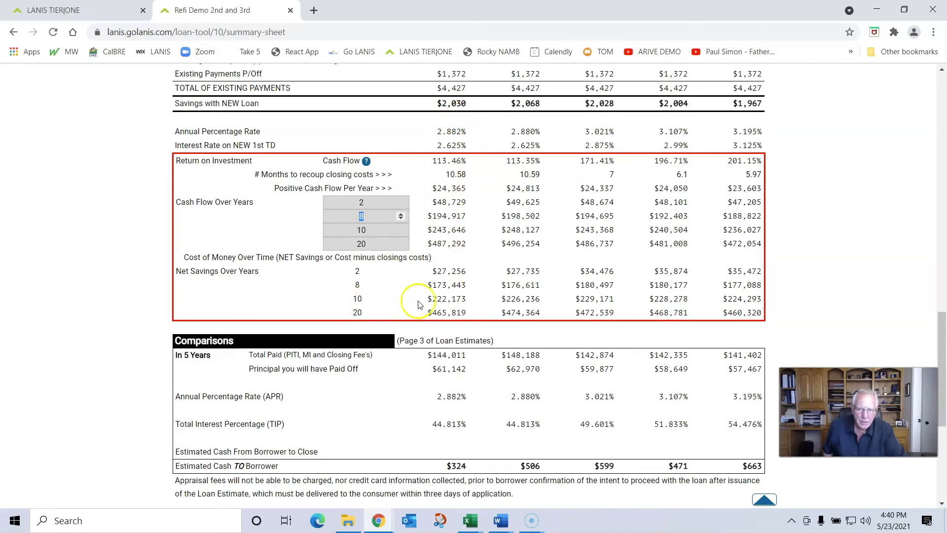
mouse_move(463, 114)
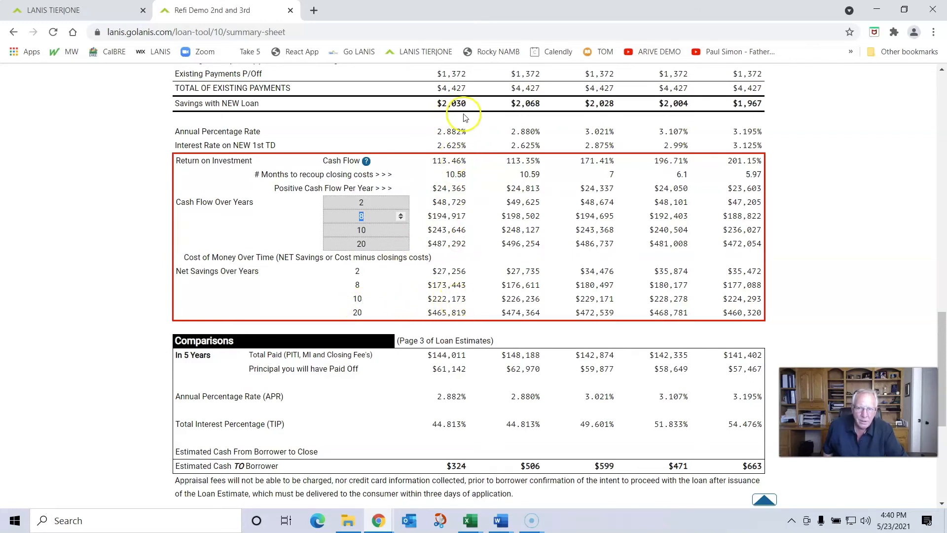
mouse_move(472, 106)
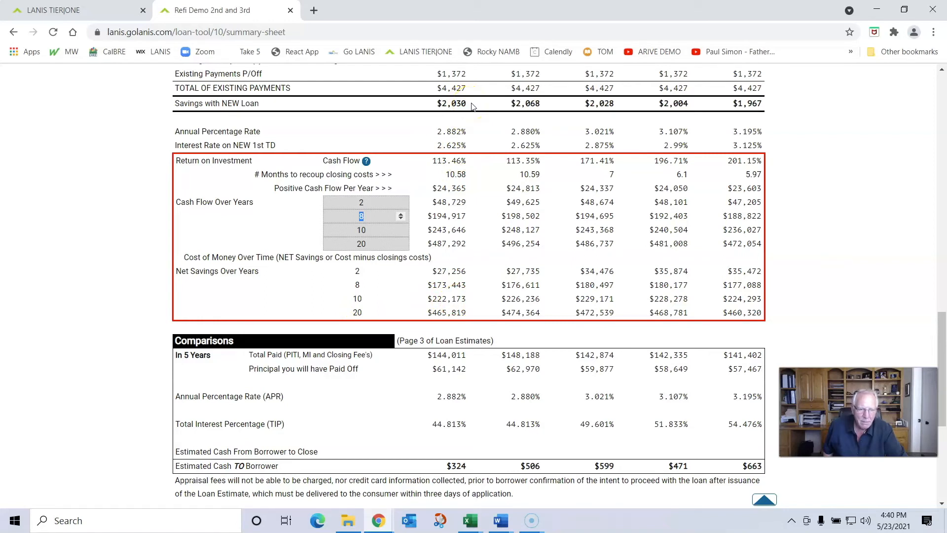
mouse_move(431, 298)
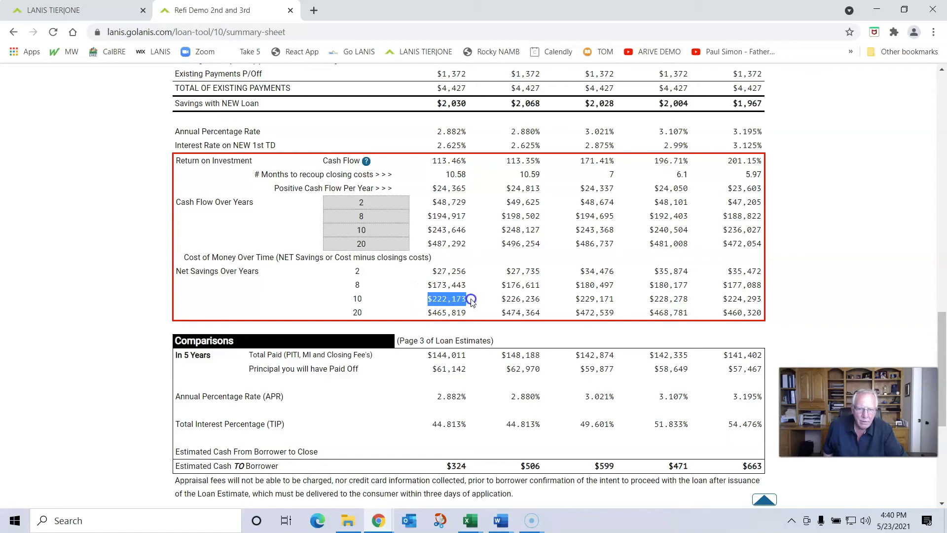
mouse_move(577, 298)
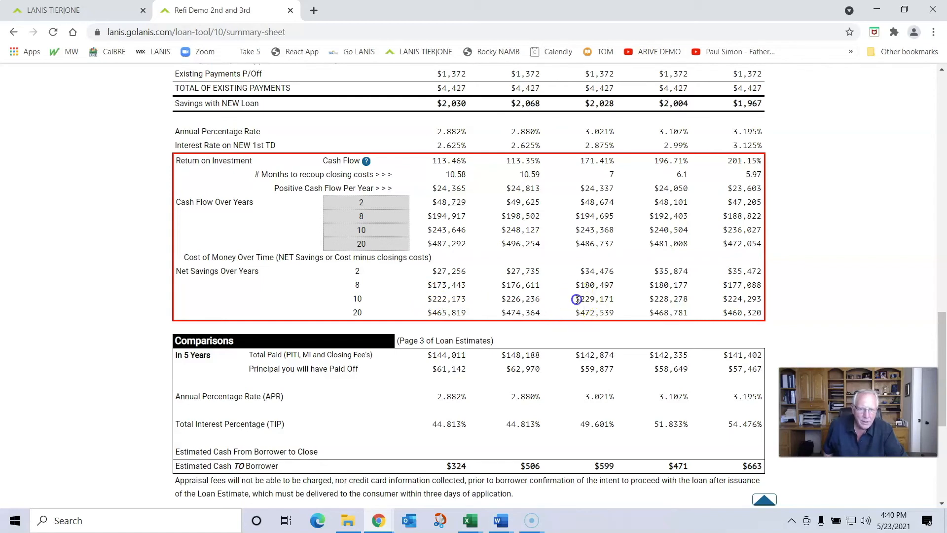
double_click(594, 298)
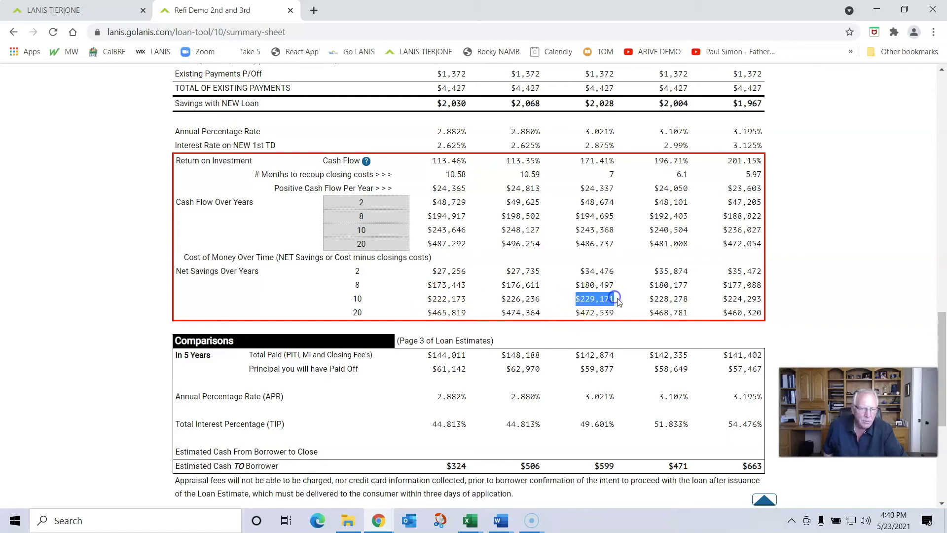
mouse_move(636, 310)
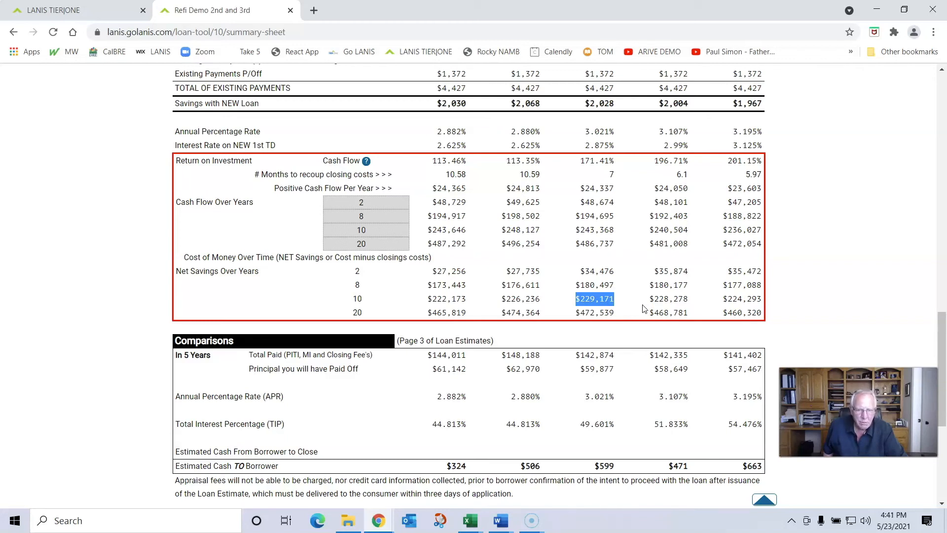
mouse_move(416, 324)
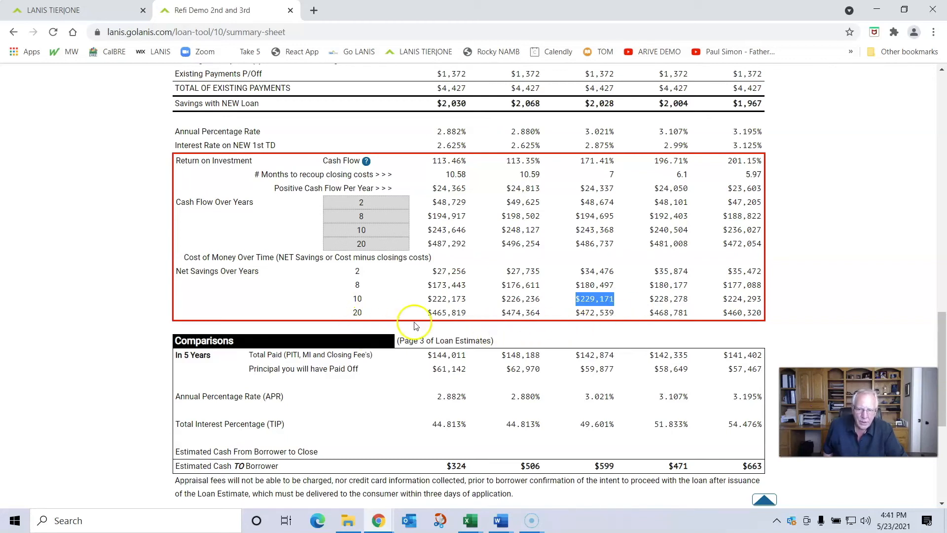
mouse_move(547, 328)
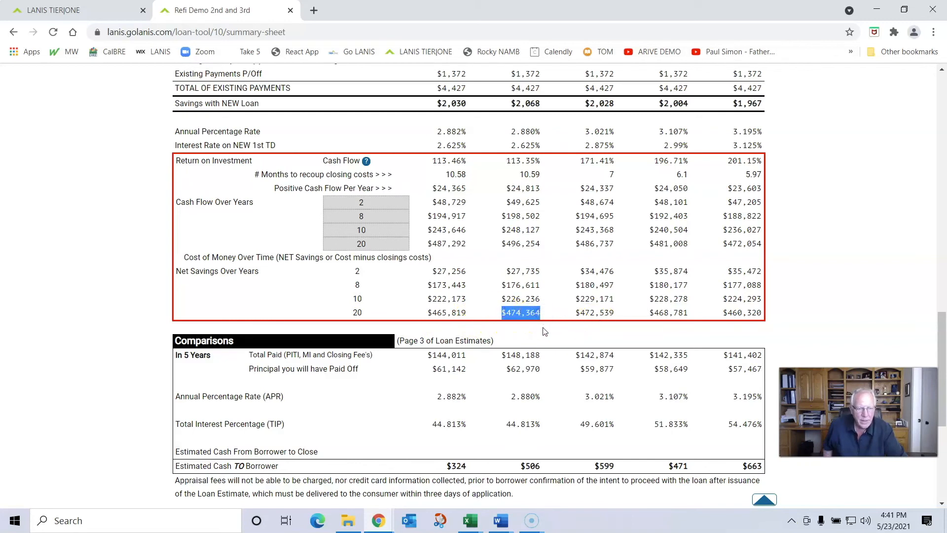
mouse_move(552, 336)
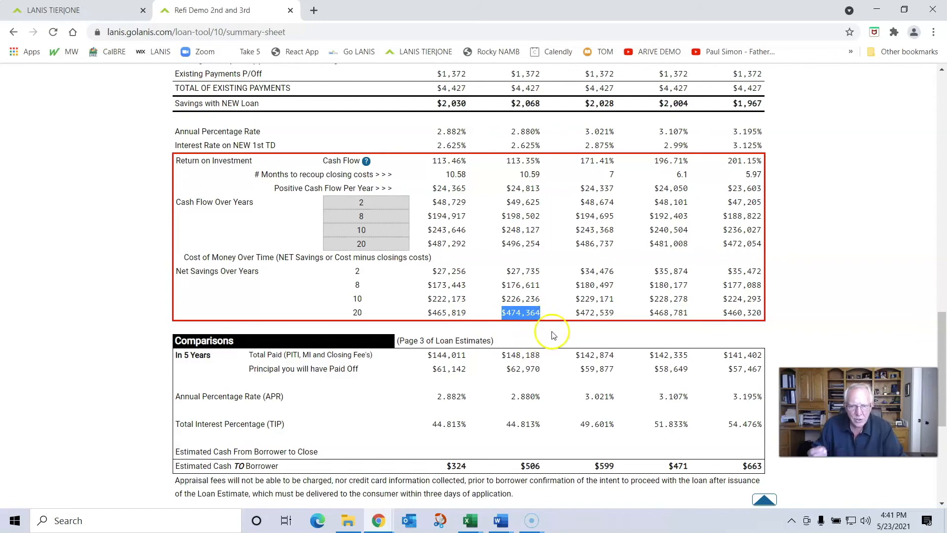
Scroll down to the 'I / We select Loan Number' borrower selection form.
scroll(down, 3)
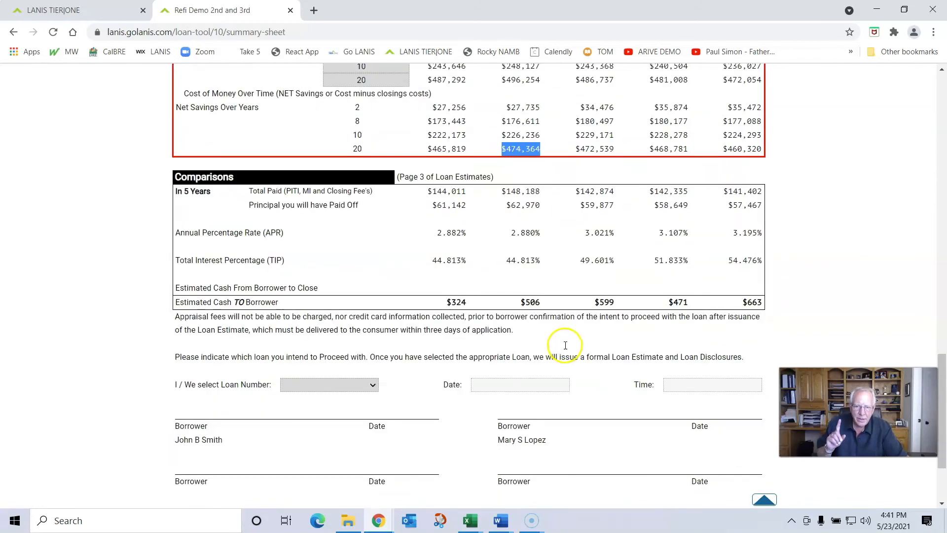
scroll(down, 3)
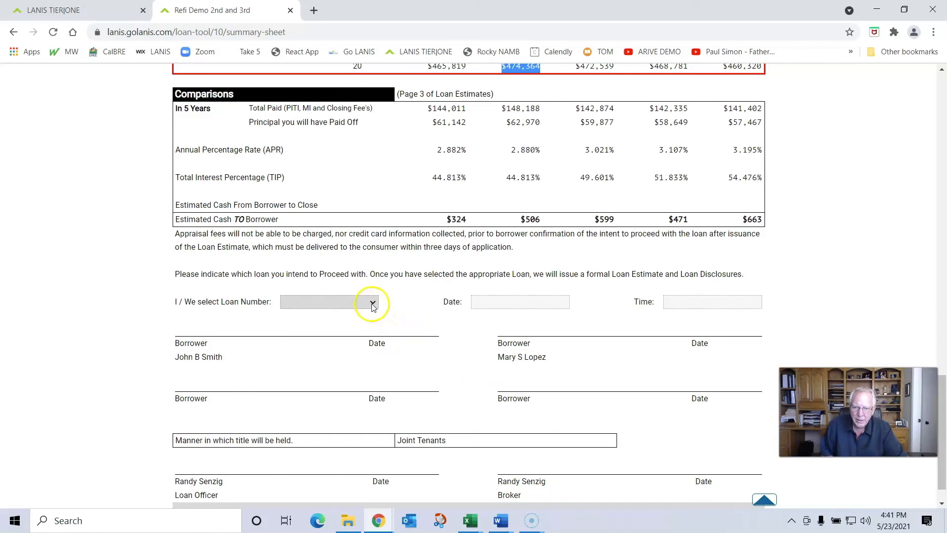